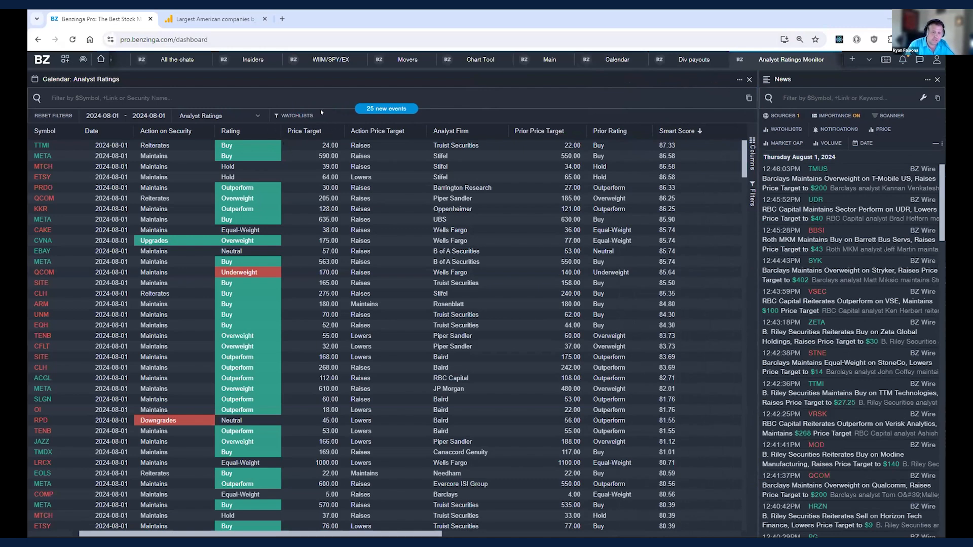
Remove the descending Smart Score sort so the ratings rows appear unsorted
left_click(385, 109)
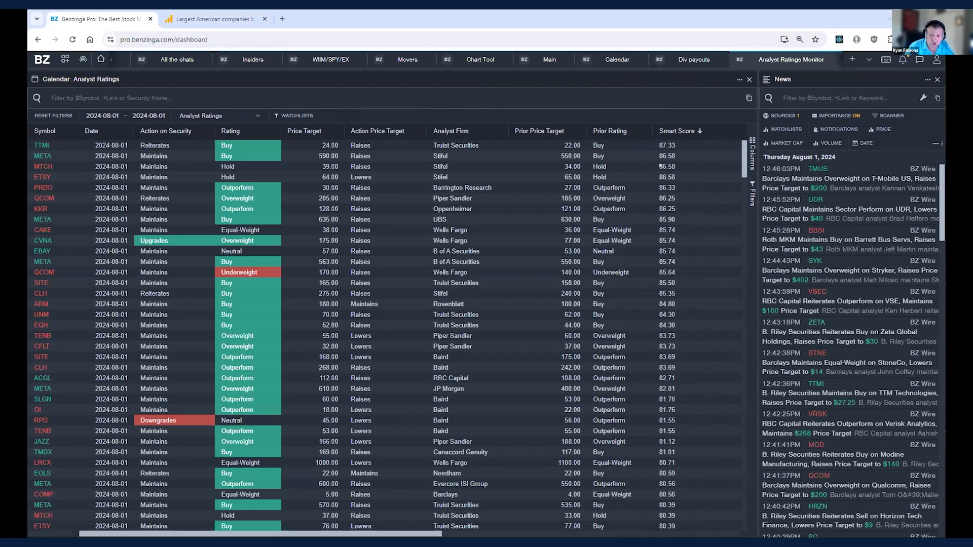
mouse_move(392, 181)
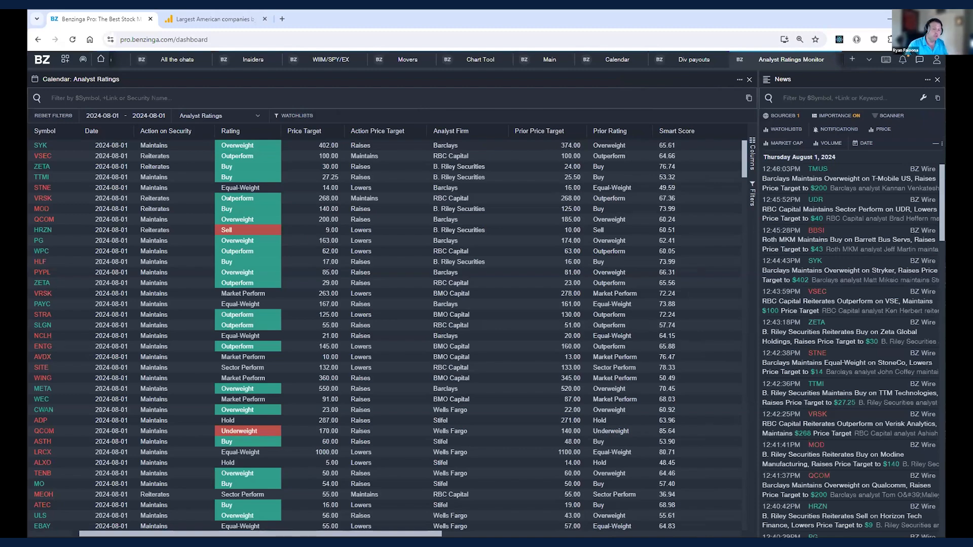
left_click(124, 97)
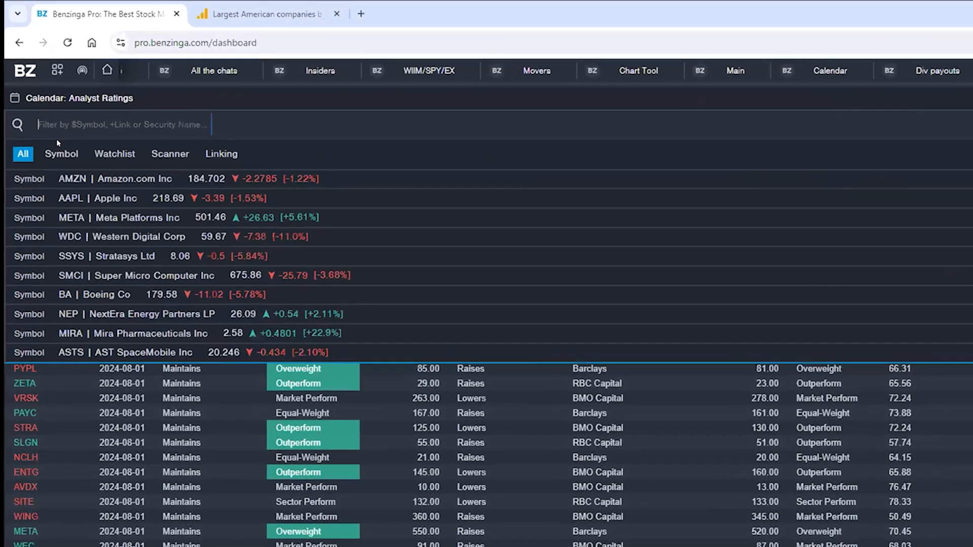
type("aapl")
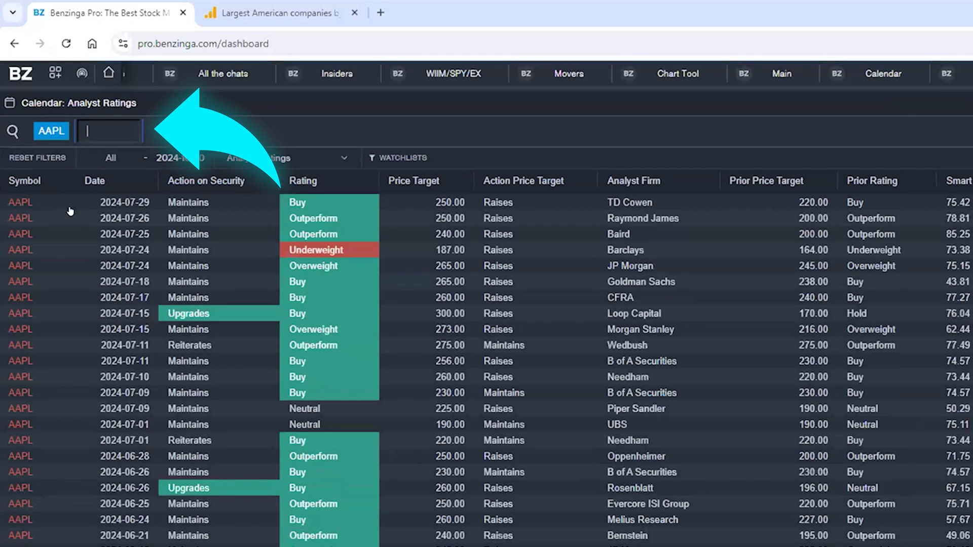
mouse_move(578, 335)
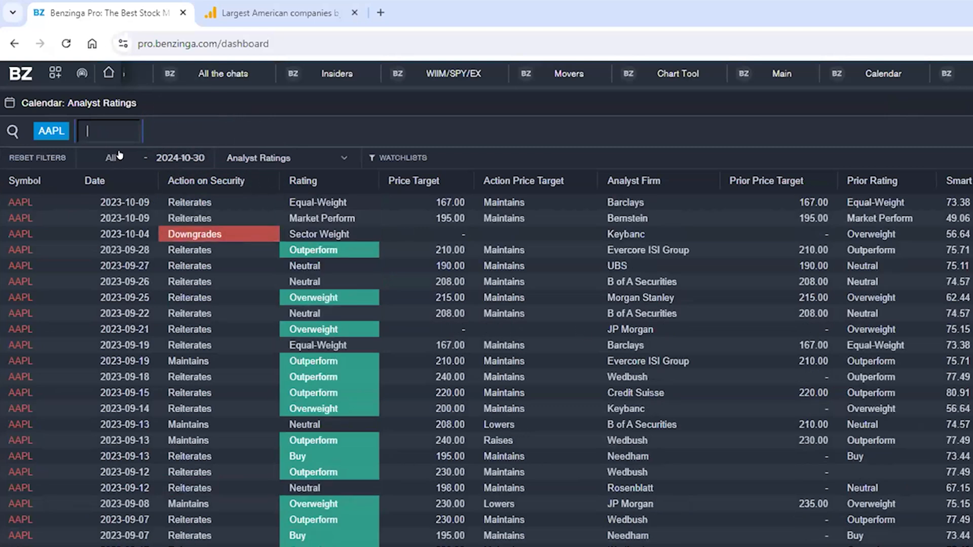
mouse_move(38, 95)
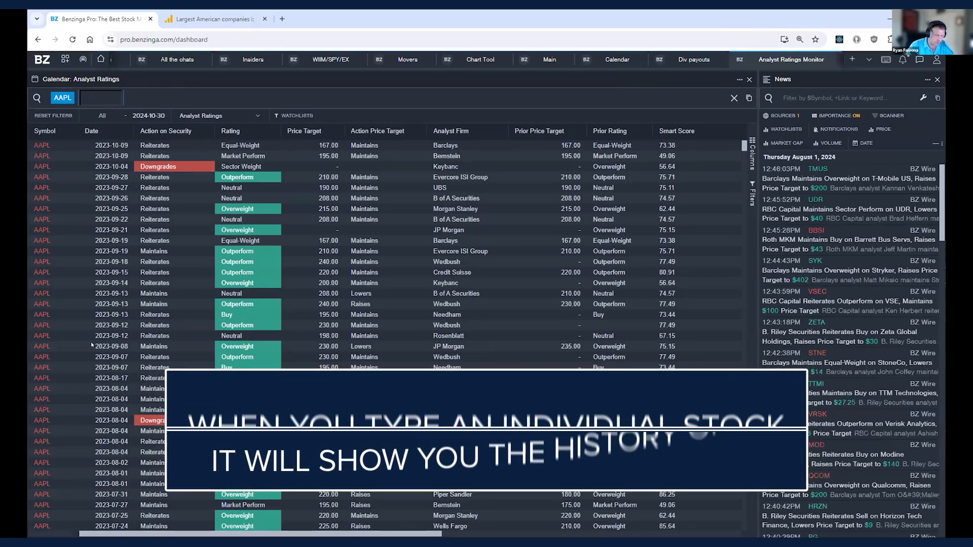
type("amzn")
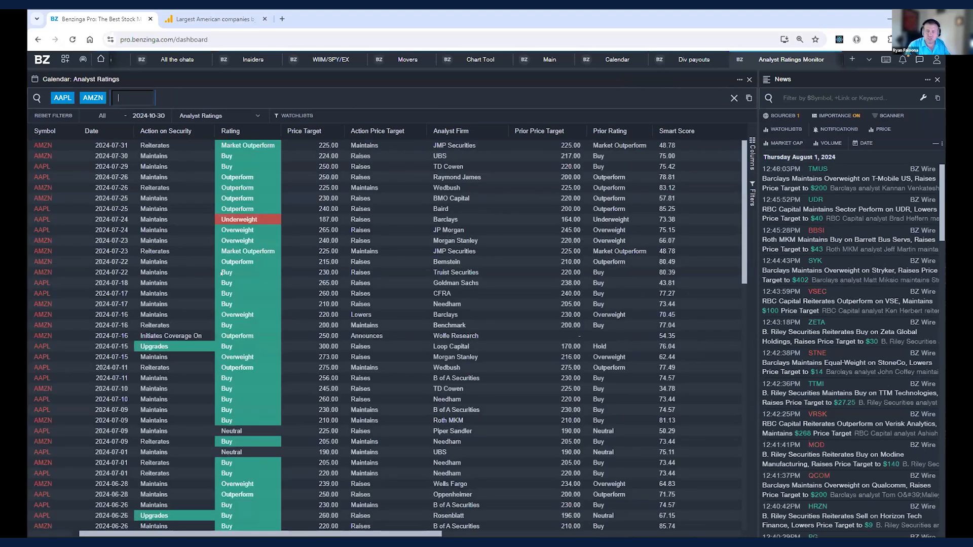
scroll("down", 3)
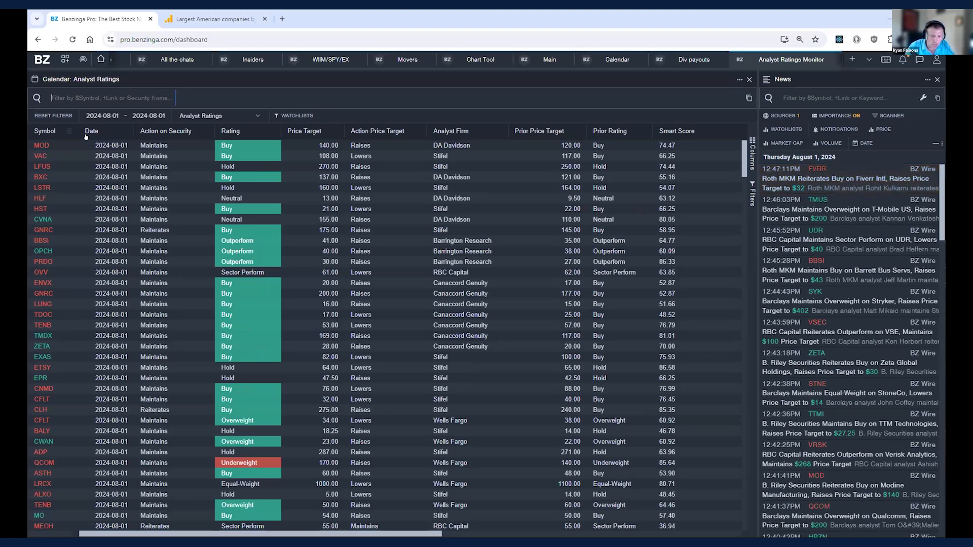
mouse_move(98, 115)
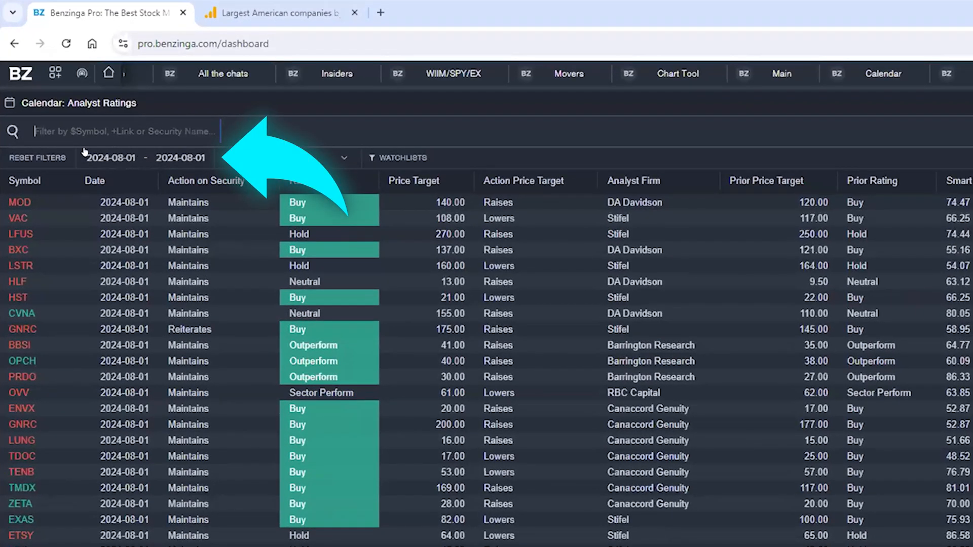
mouse_move(35, 157)
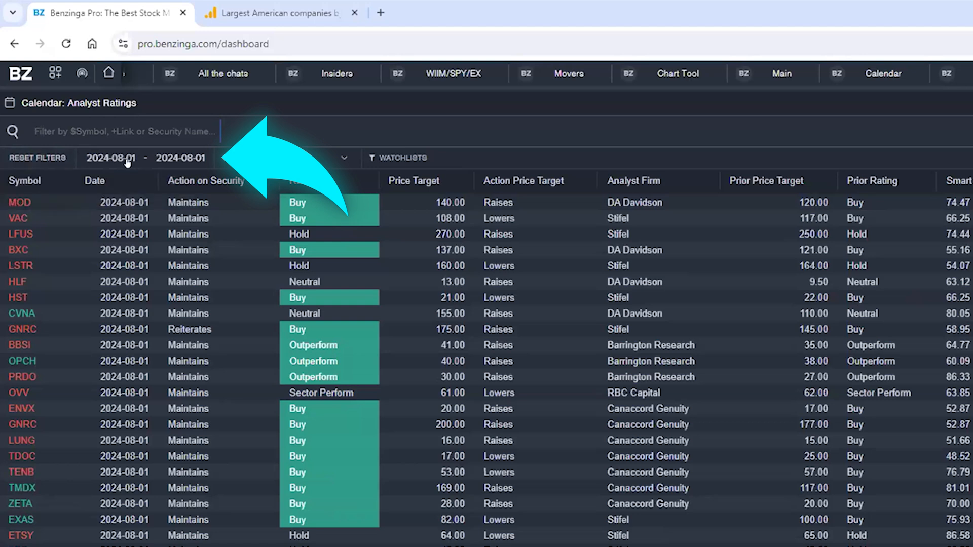
left_click(111, 158)
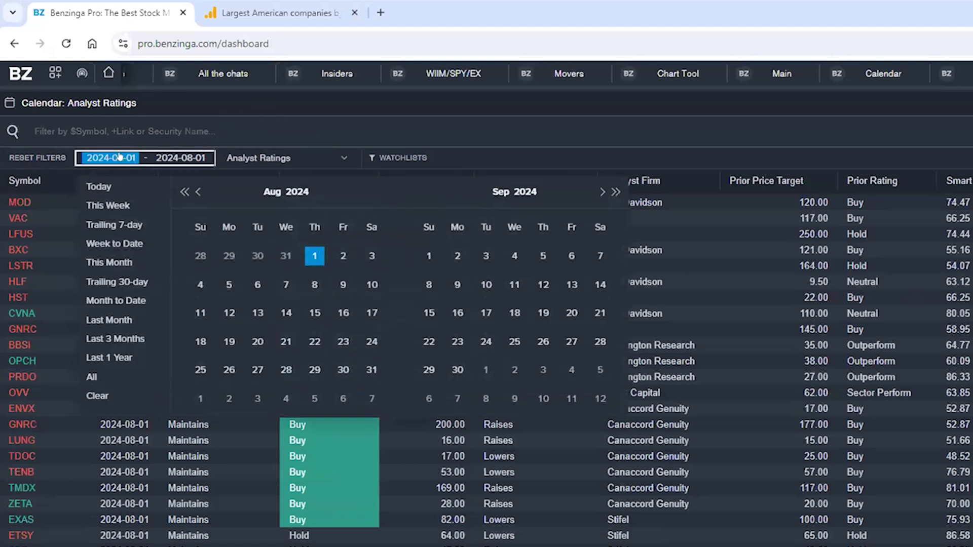
left_click(286, 158)
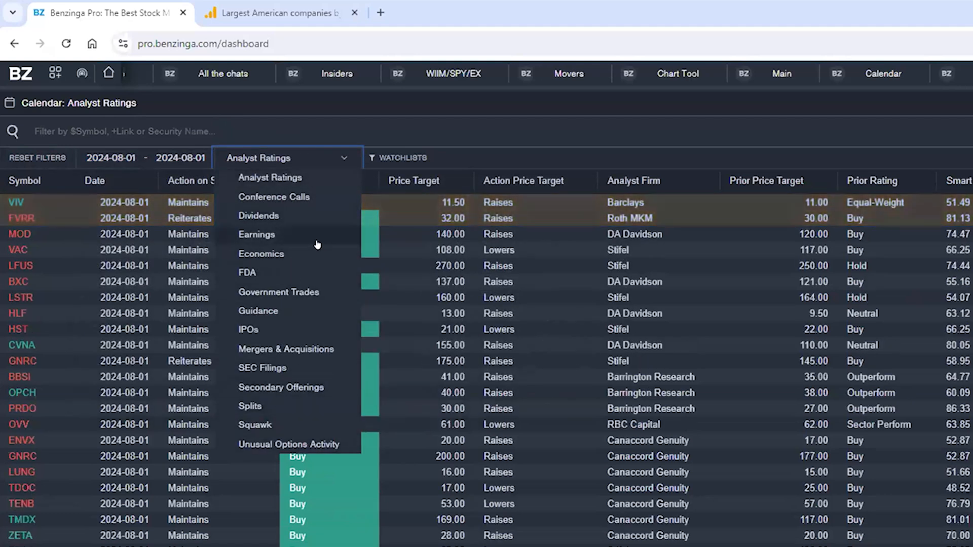
mouse_move(326, 210)
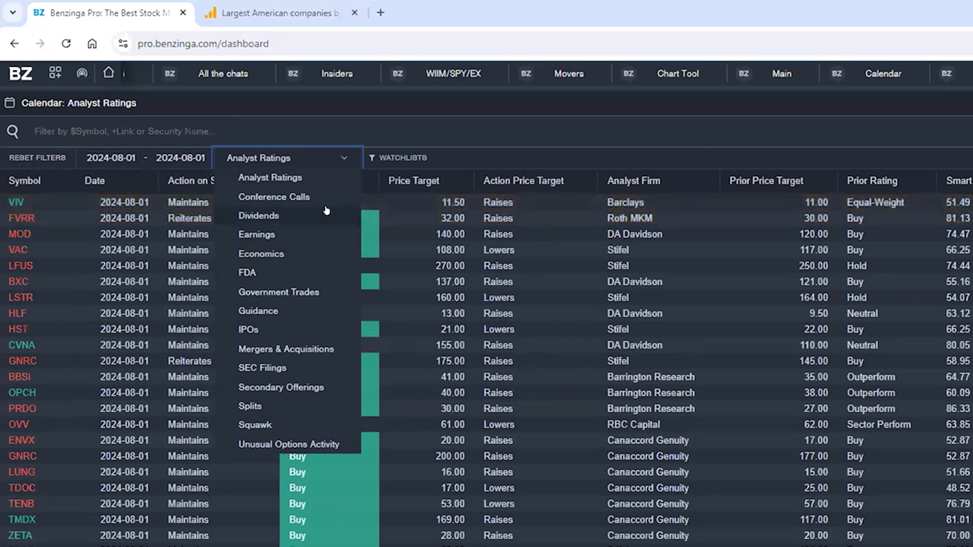
mouse_move(397, 164)
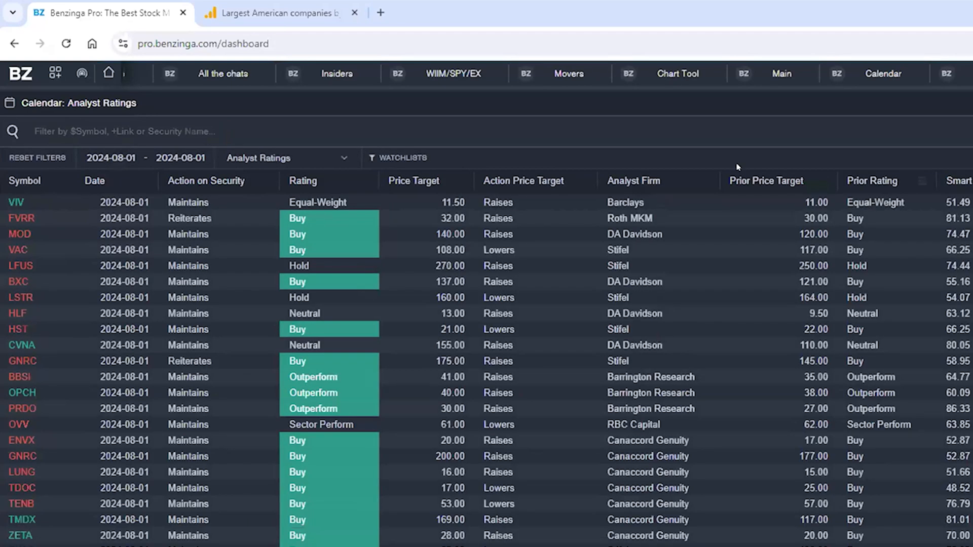
mouse_move(729, 143)
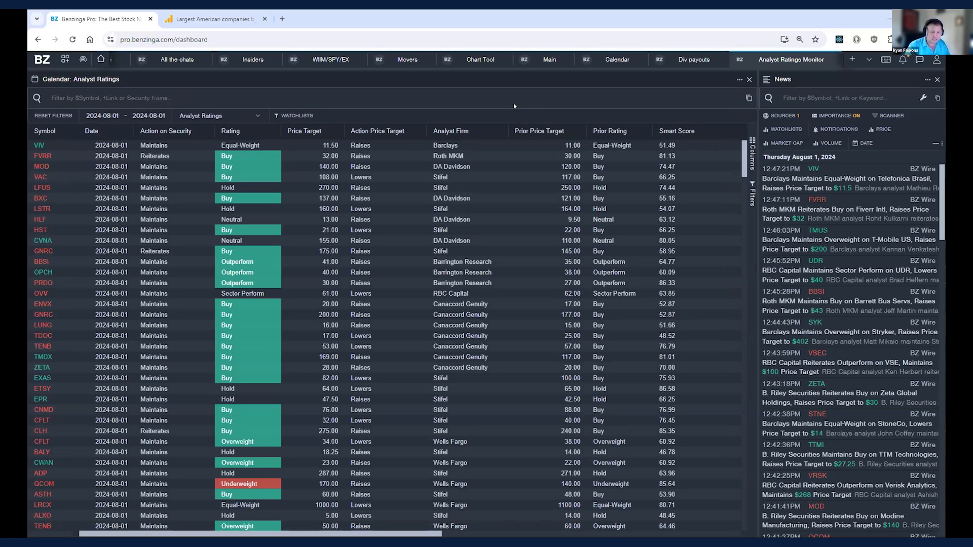
Scroll through the August 1 ratings table before sorting it by ticker symbol
scroll("down", 3)
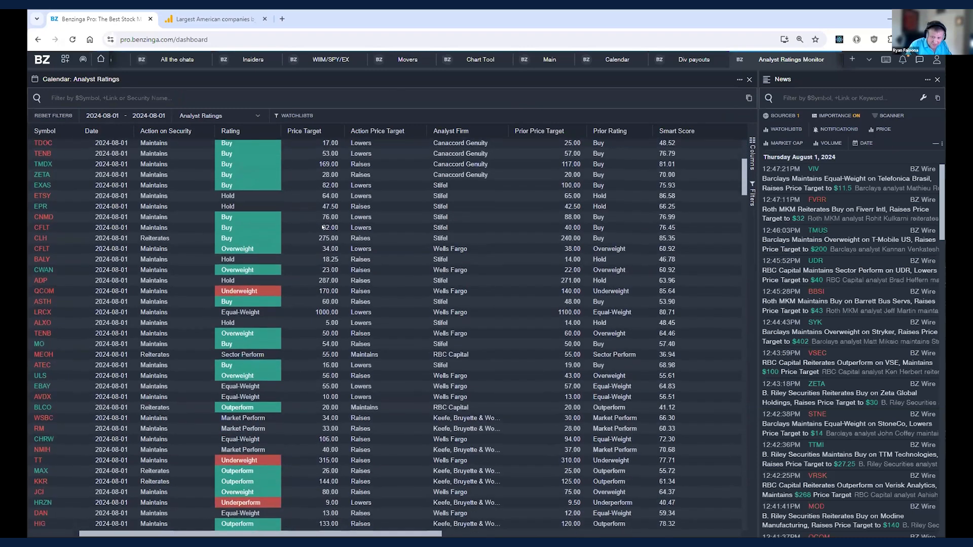
scroll("down", 3)
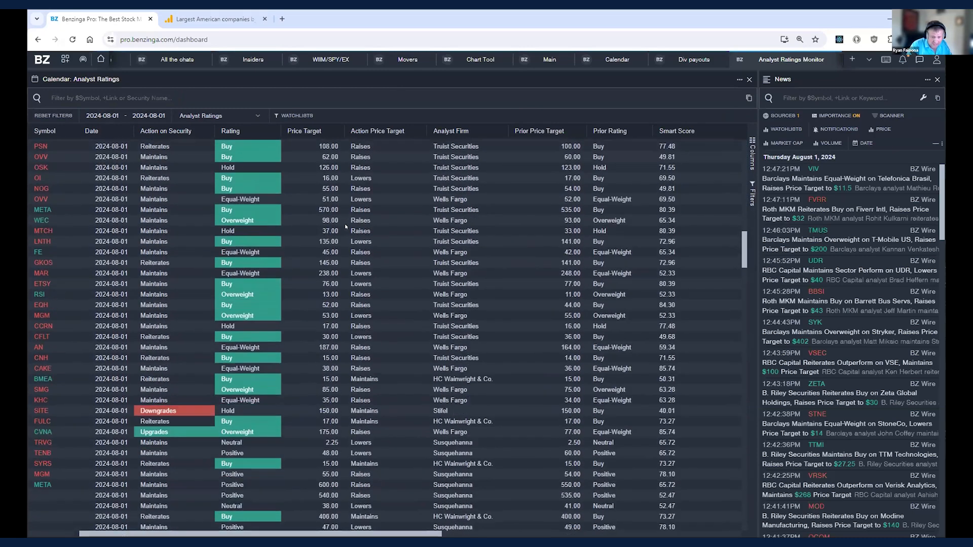
scroll("down", 3)
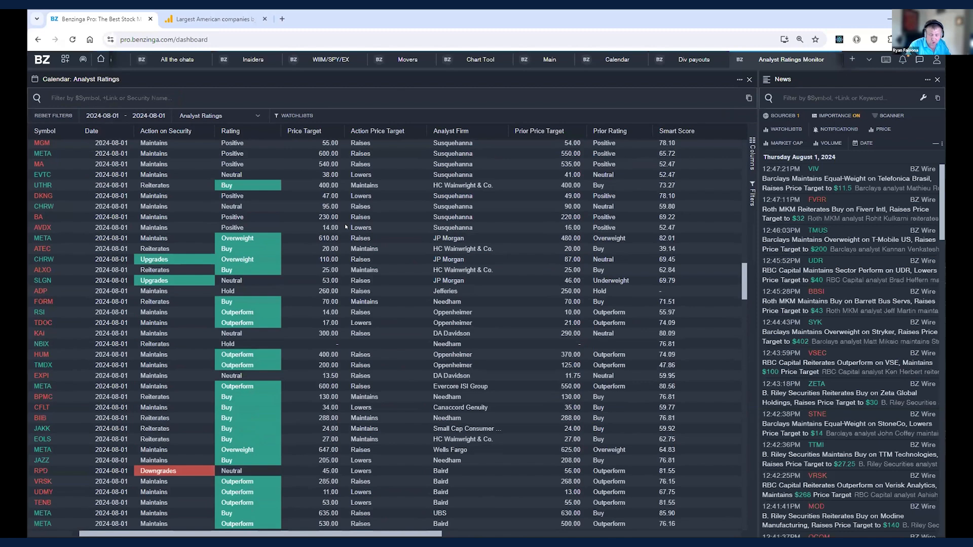
scroll("down", 3)
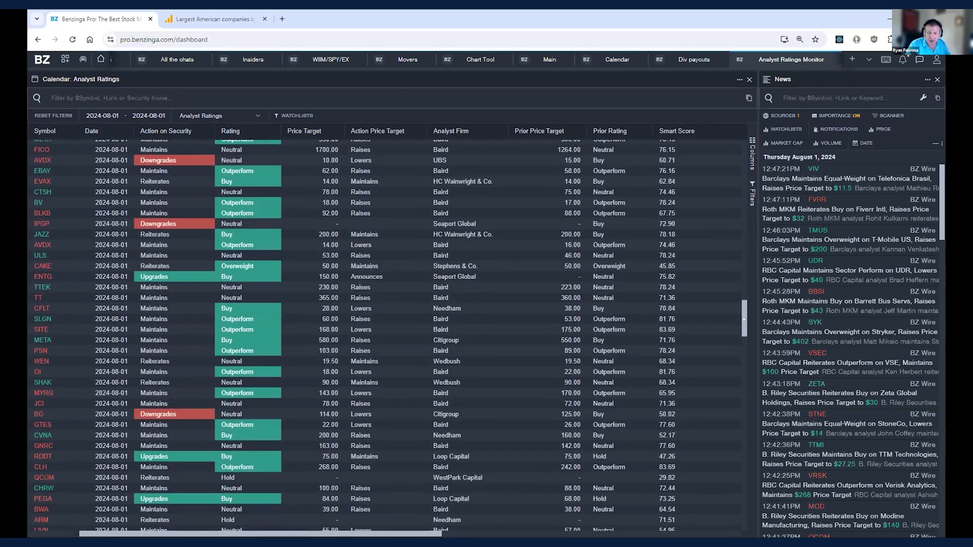
scroll("up", 3)
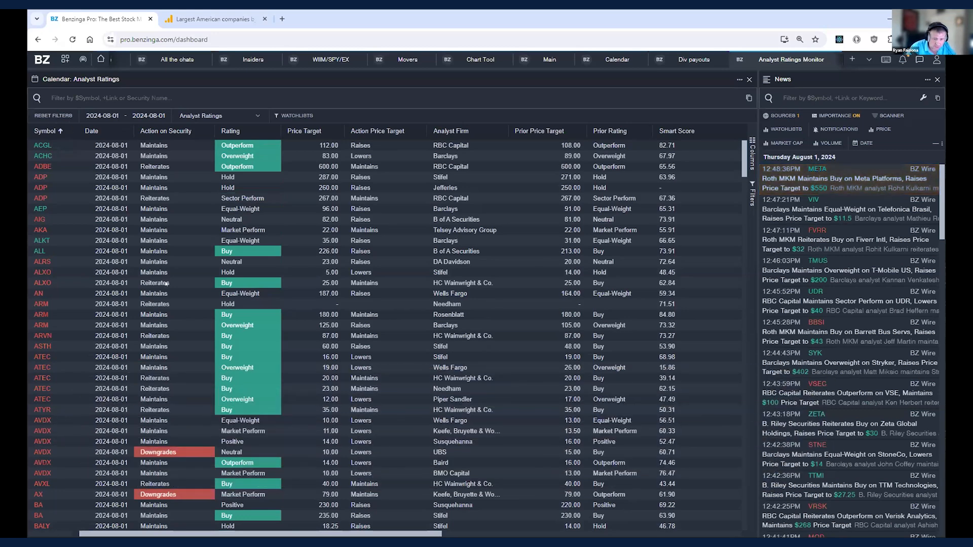
scroll("down", 3)
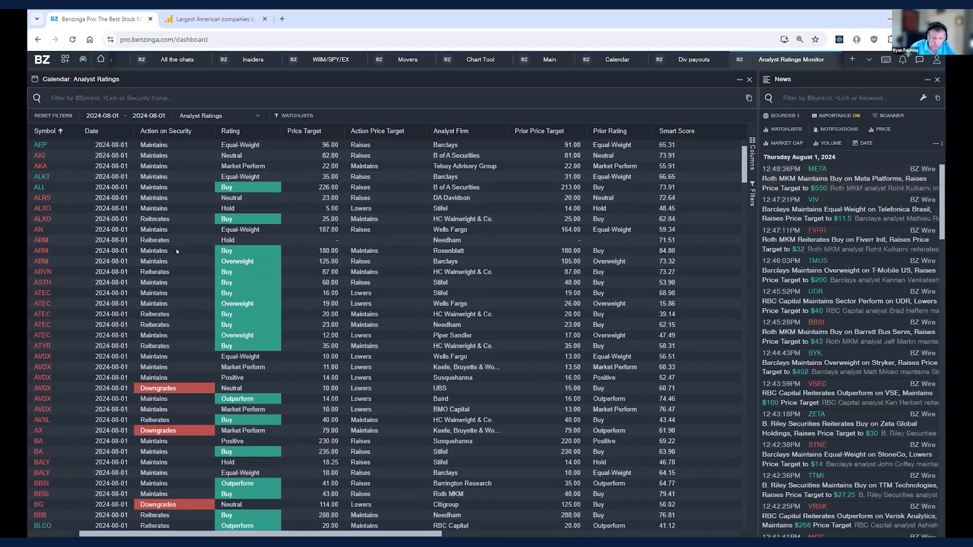
scroll("up", 3)
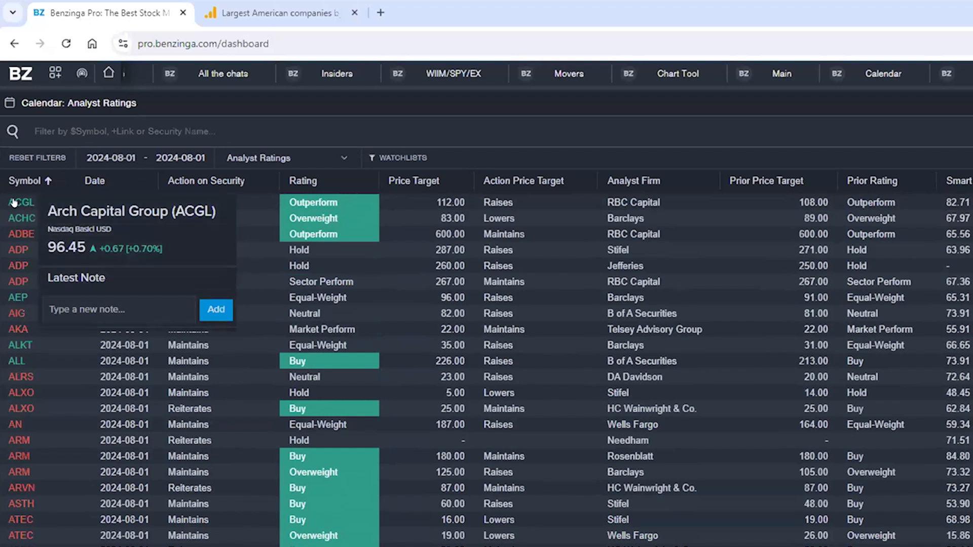
mouse_move(20, 218)
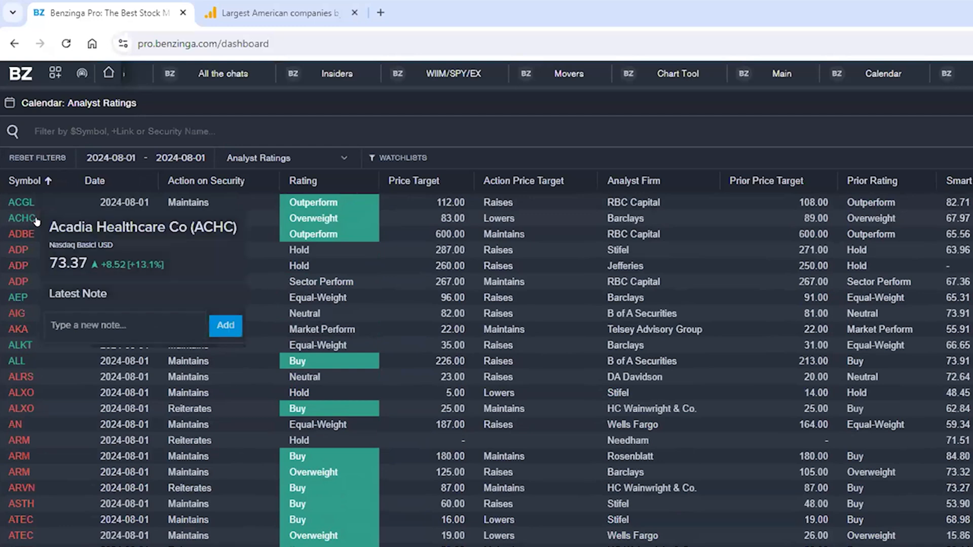
mouse_move(18, 249)
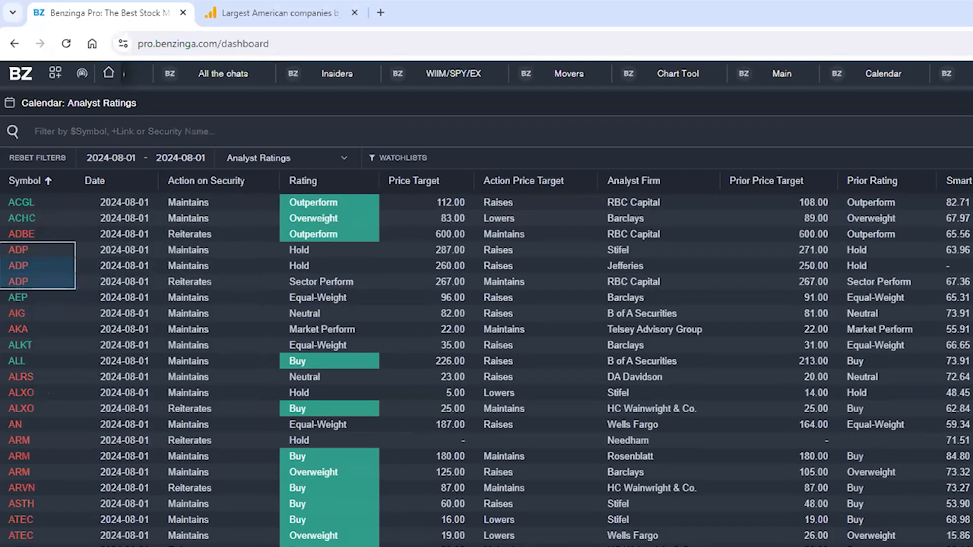
mouse_move(530, 441)
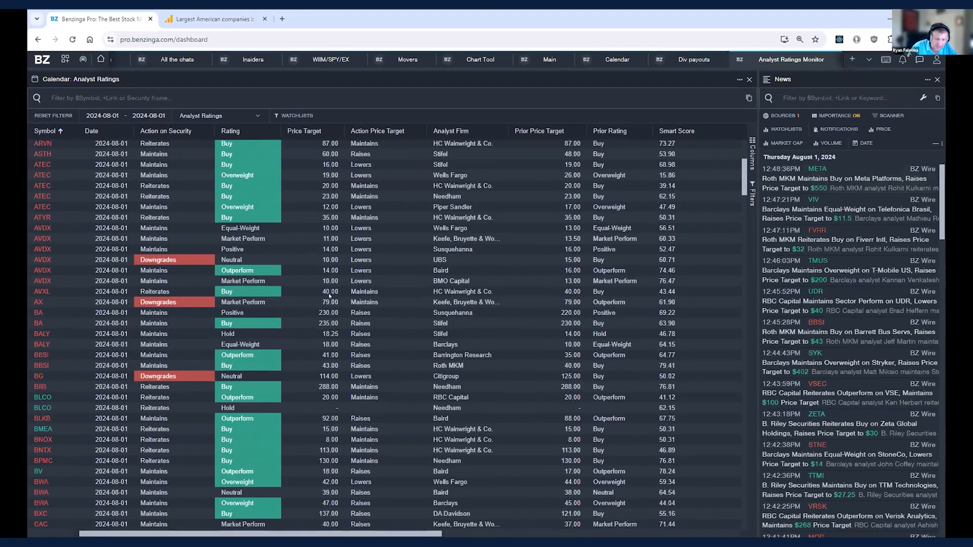
scroll("down", 3)
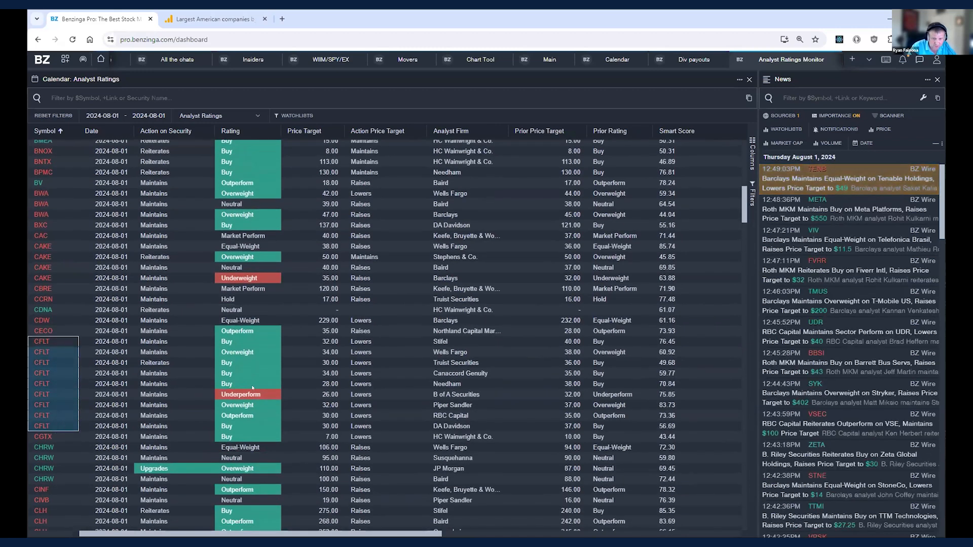
mouse_move(41, 342)
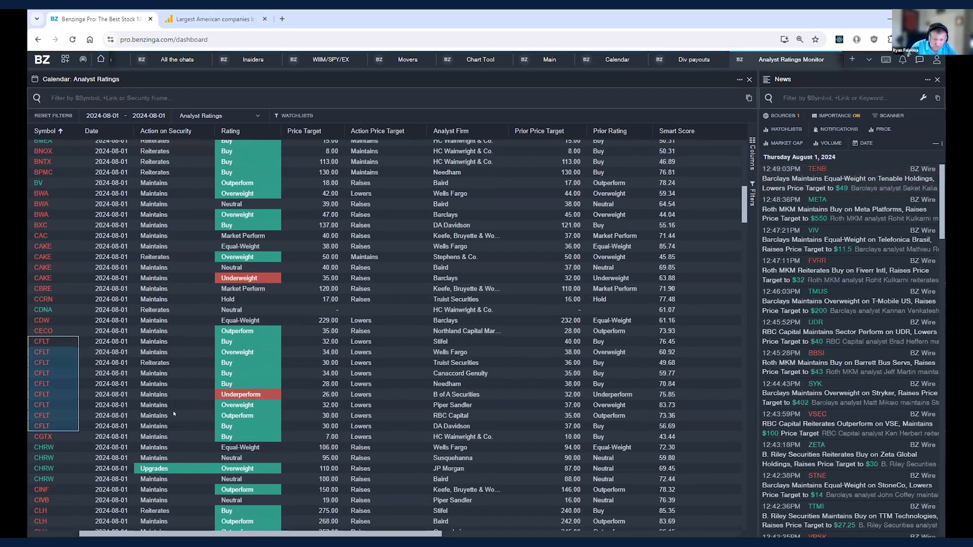
mouse_move(346, 396)
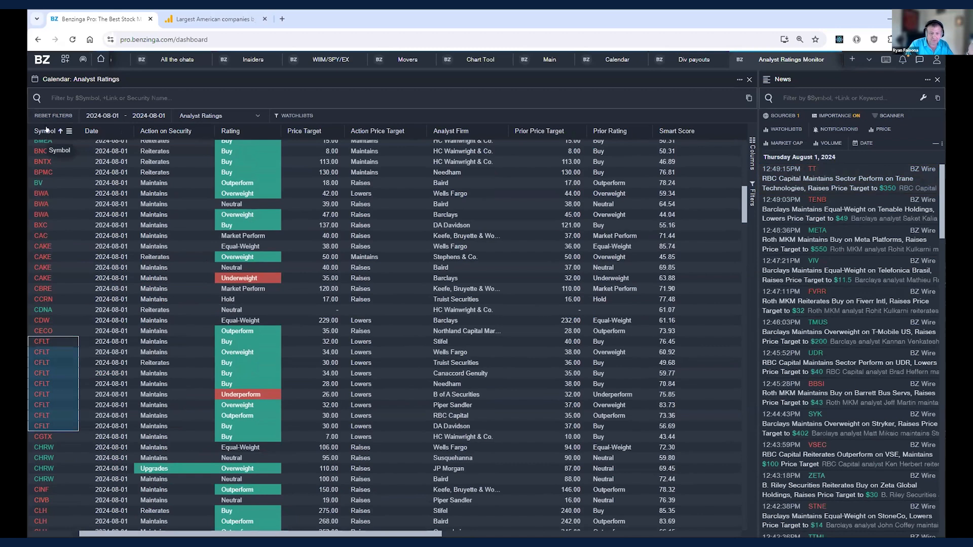
left_click(44, 131)
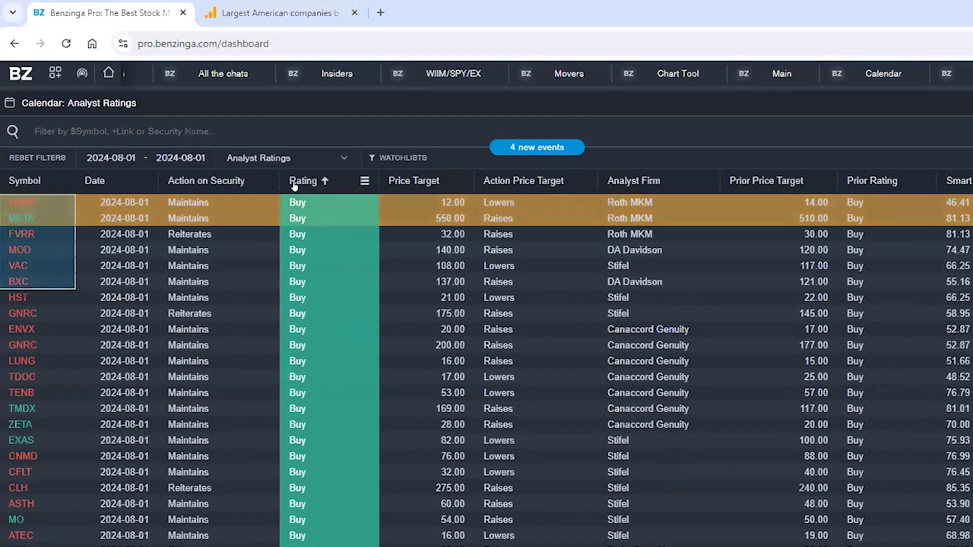
mouse_move(333, 465)
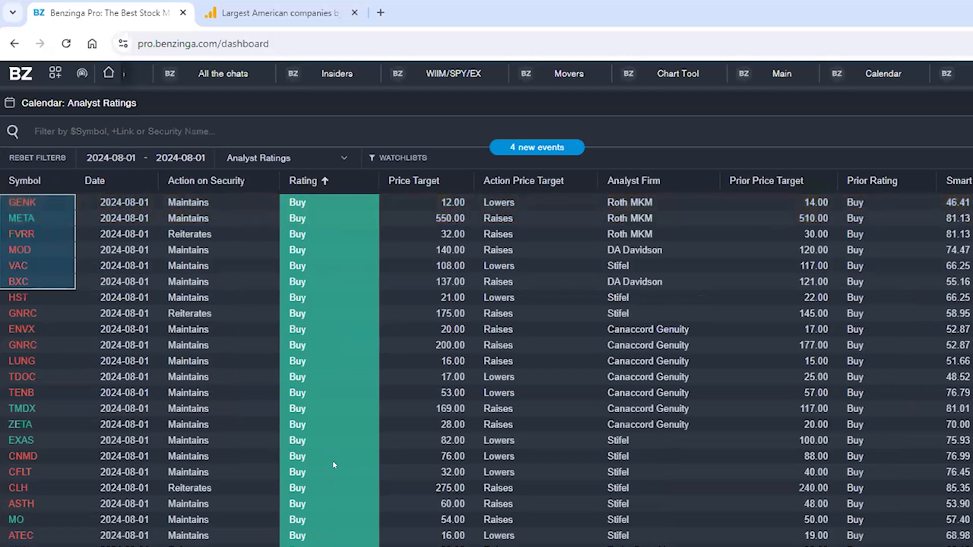
mouse_move(244, 476)
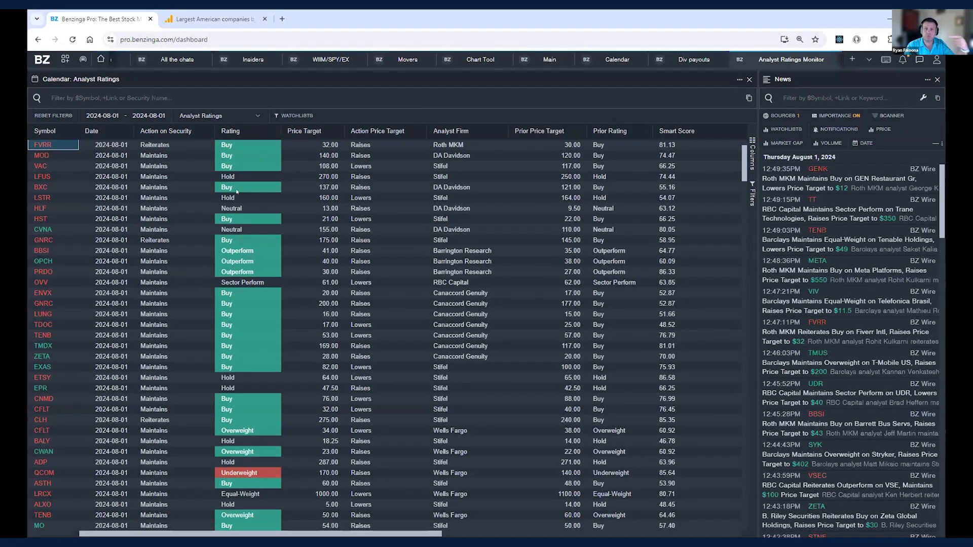
mouse_move(259, 222)
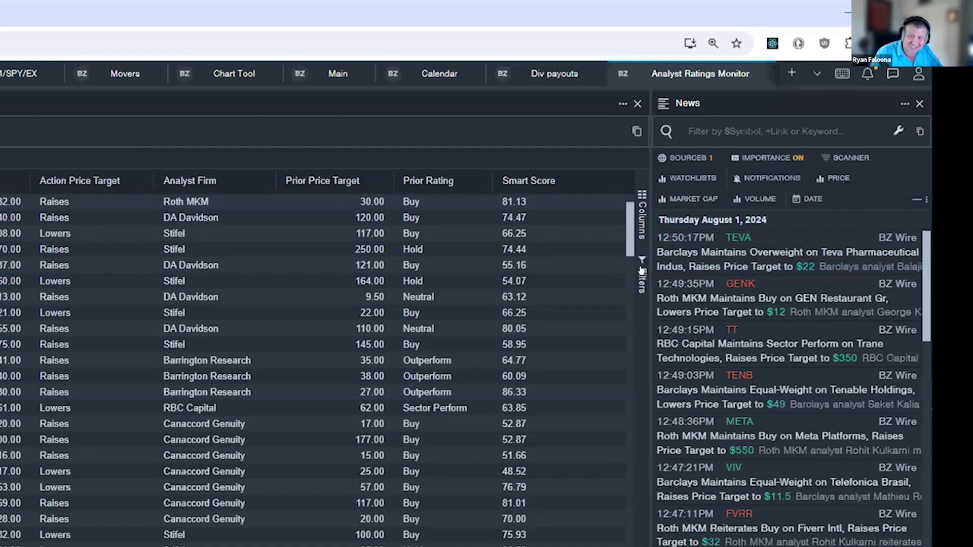
mouse_move(490, 210)
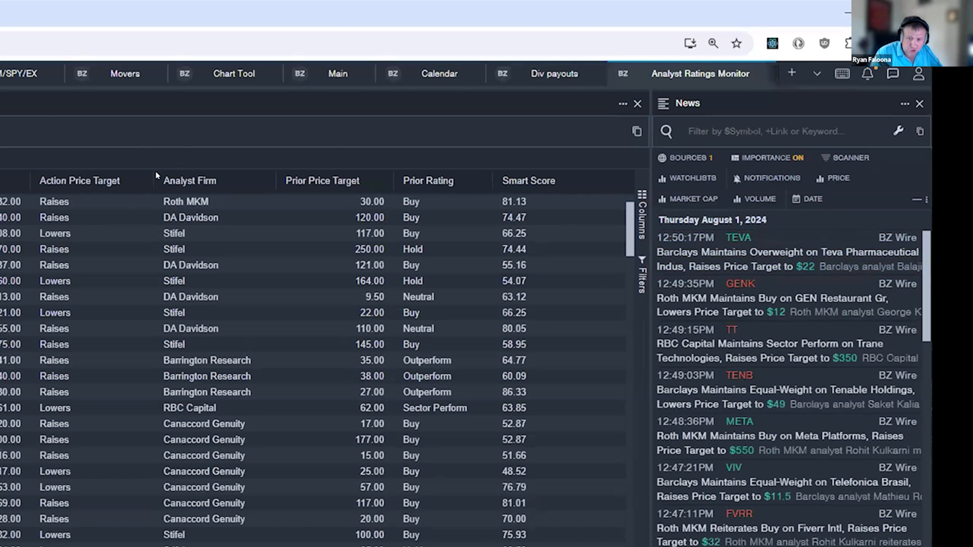
mouse_move(631, 213)
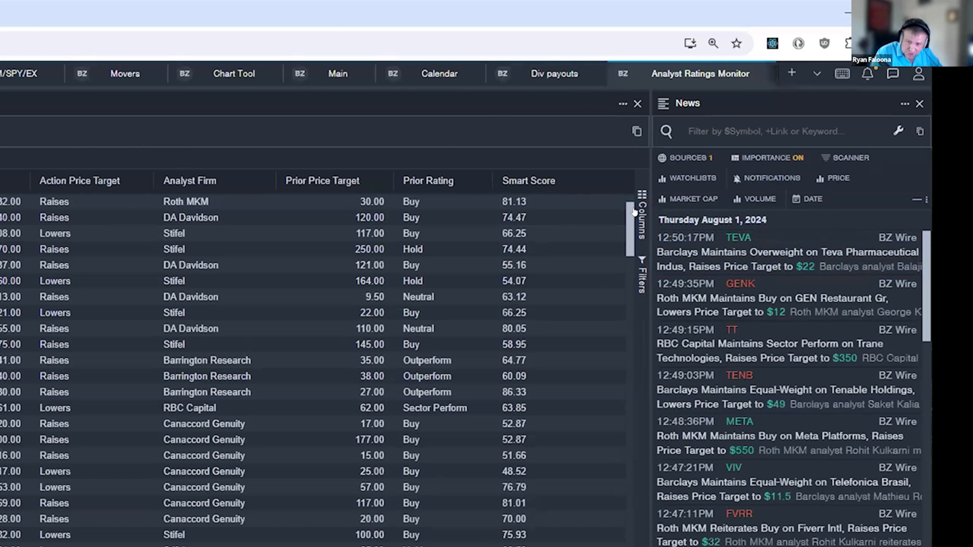
left_click(641, 211)
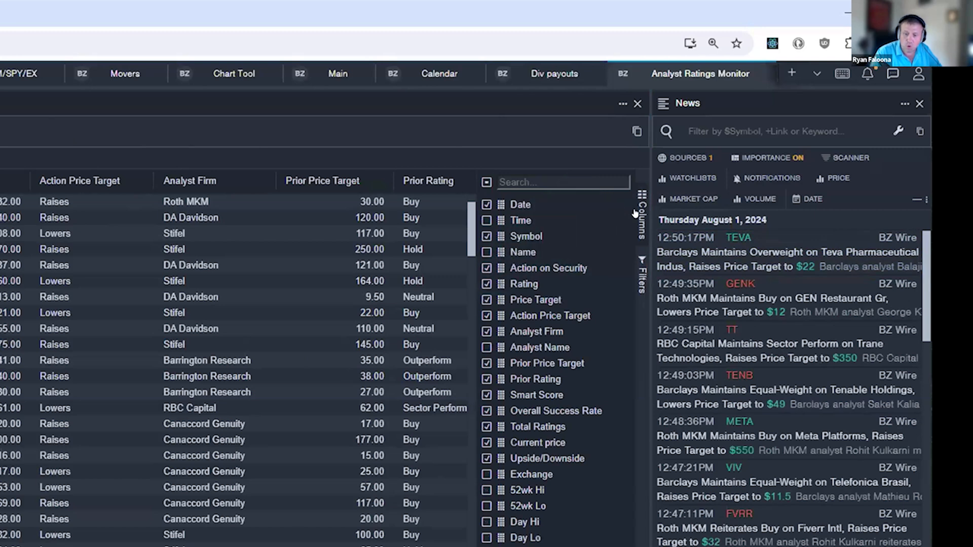
mouse_move(506, 522)
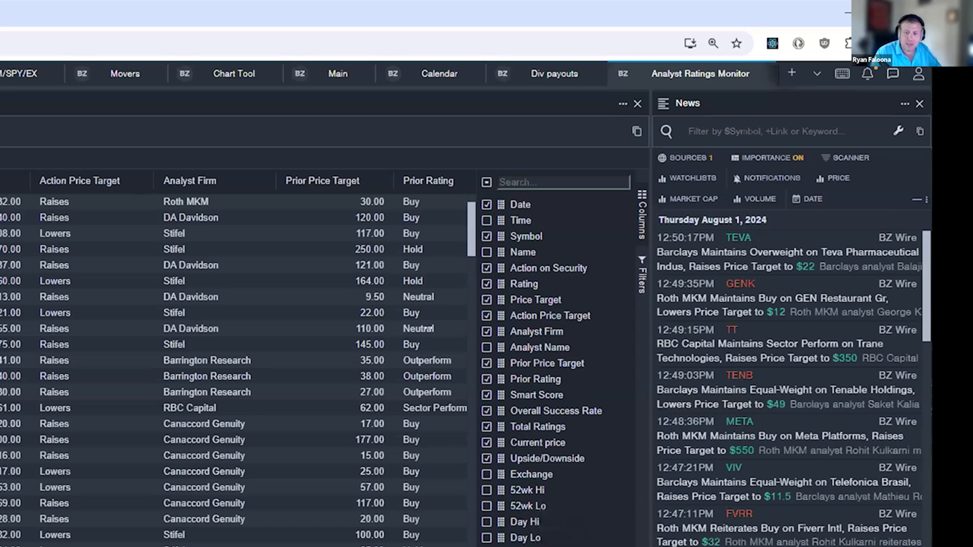
mouse_move(538, 346)
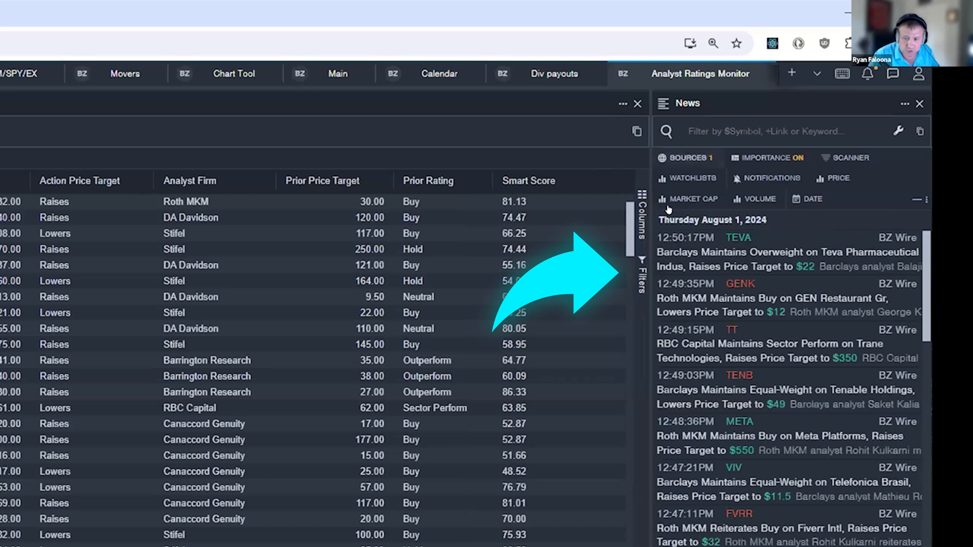
Filter the ratings to Market Cap greater than 50b, leaving names like META, MA and HD
left_click(642, 214)
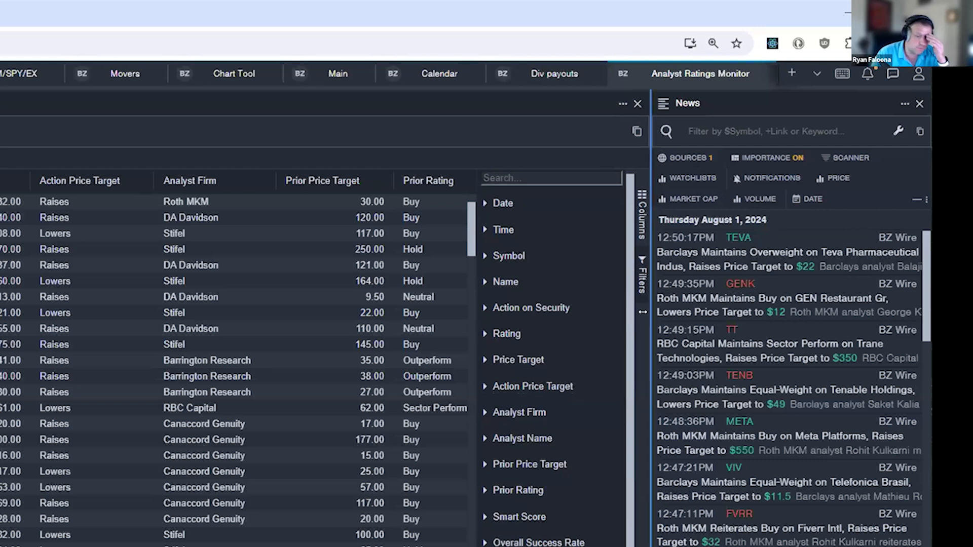
mouse_move(628, 385)
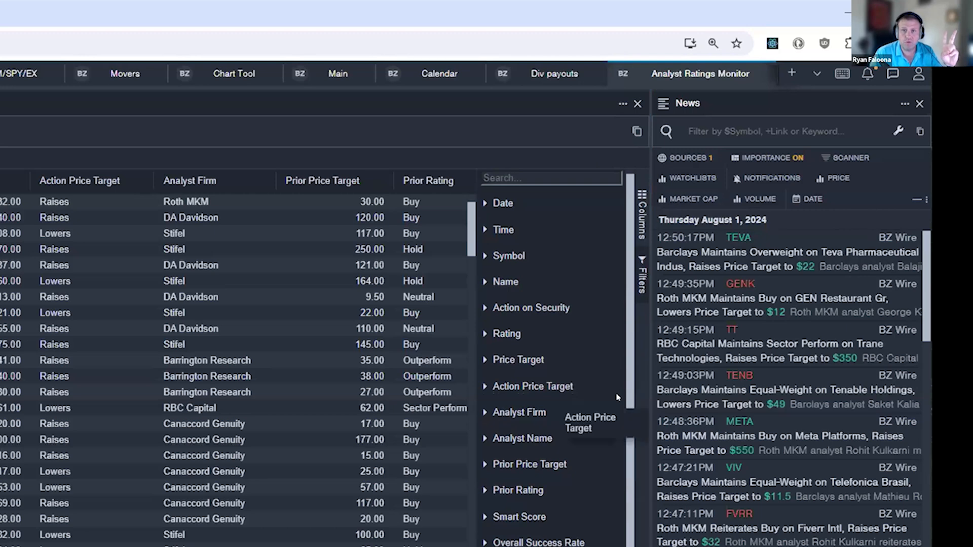
scroll("down", 3)
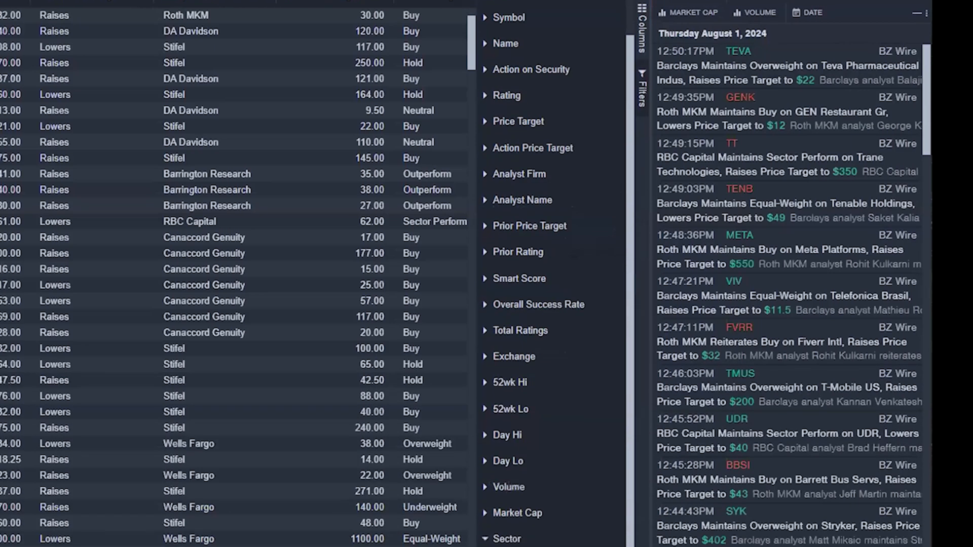
left_click(504, 485)
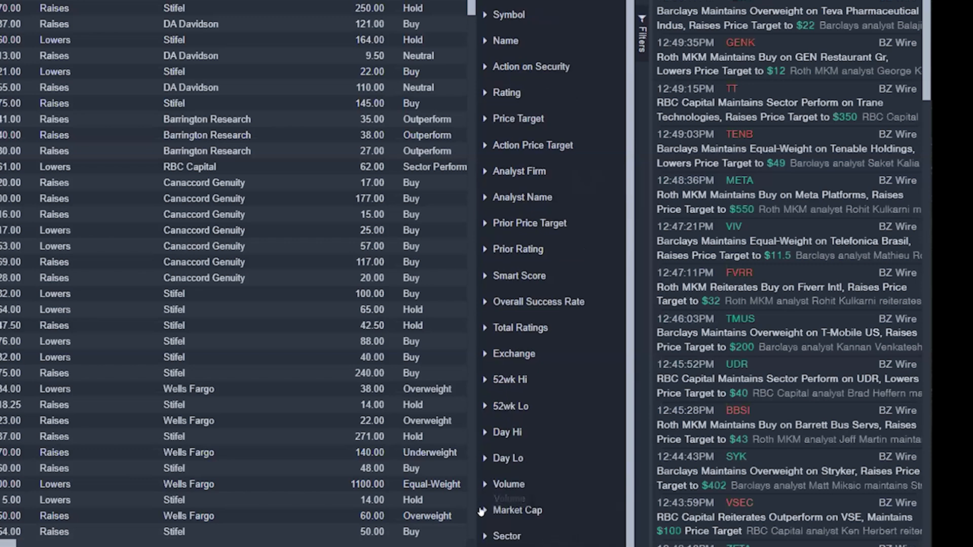
left_click(518, 510)
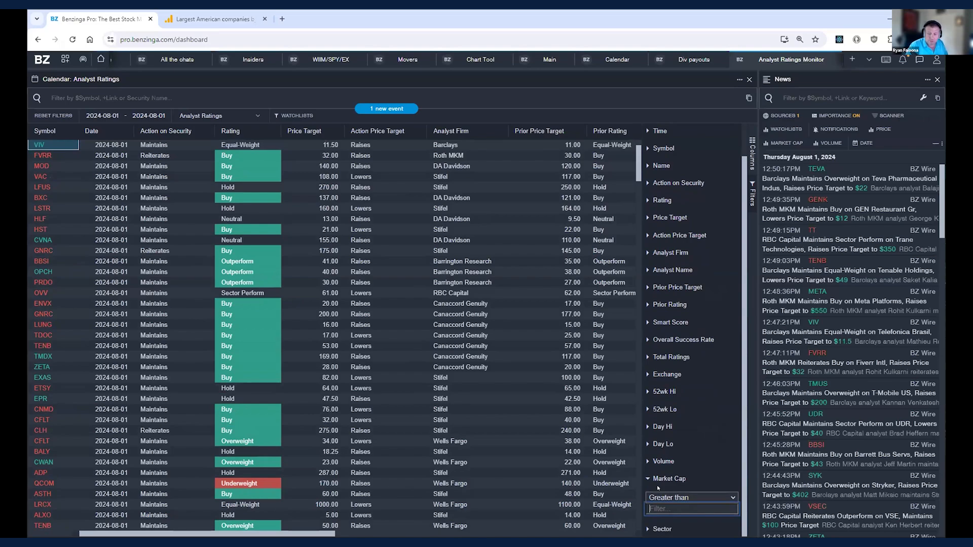
type("50")
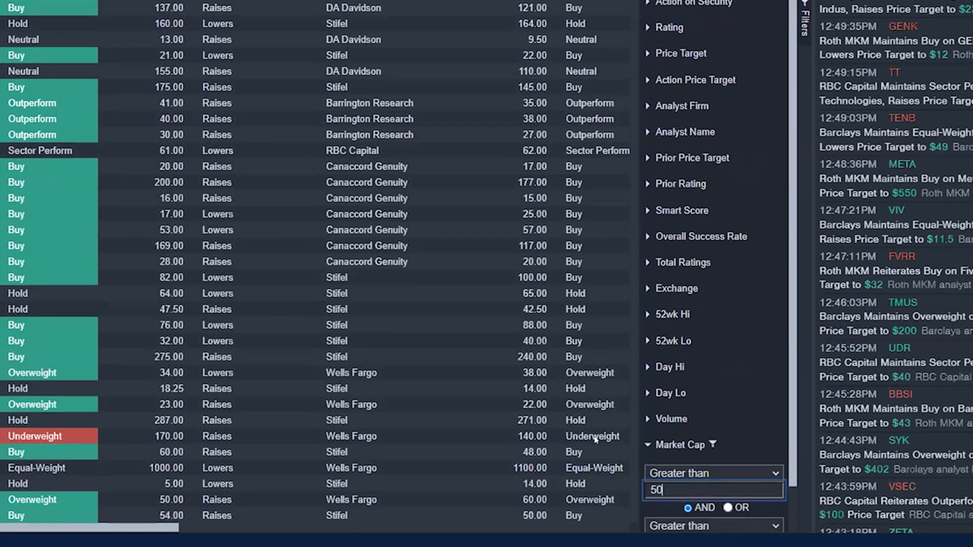
type("b")
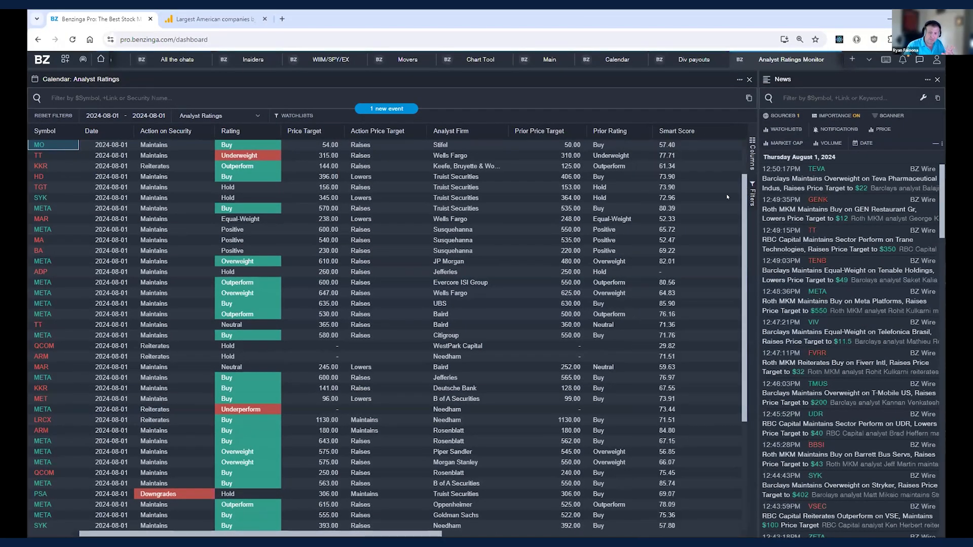
Scroll the large-cap filtered ratings to see Barclays and RBC calls on TMUS, PG and ADBE
scroll("up", 3)
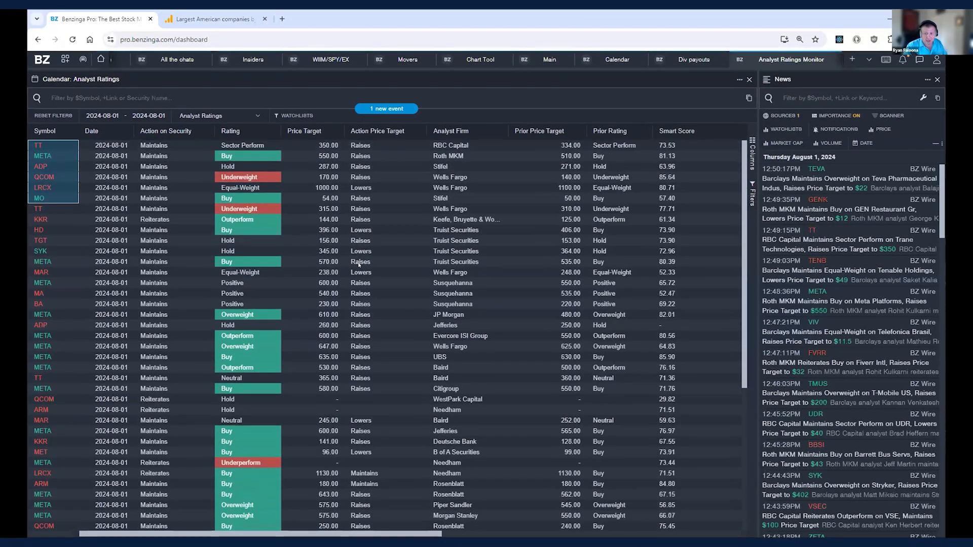
scroll("down", 3)
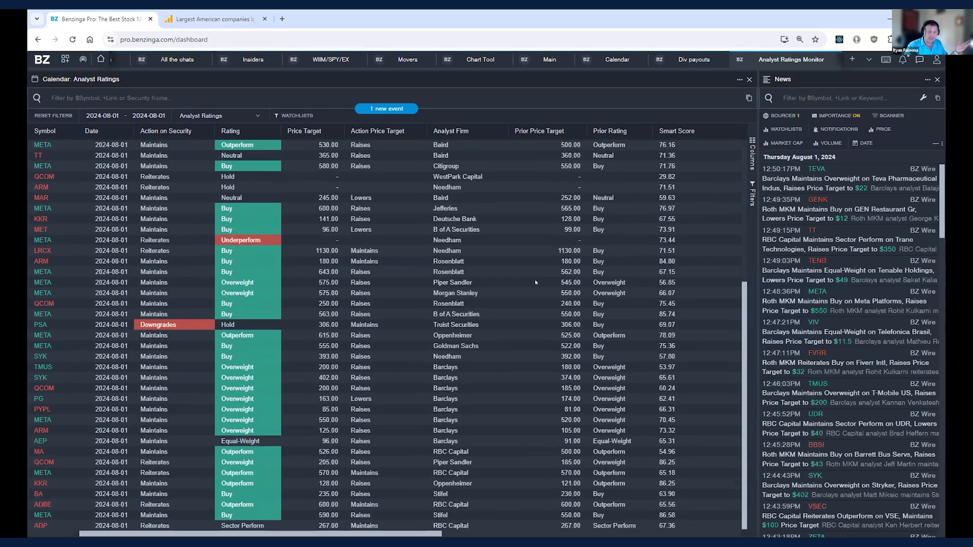
scroll("up", 3)
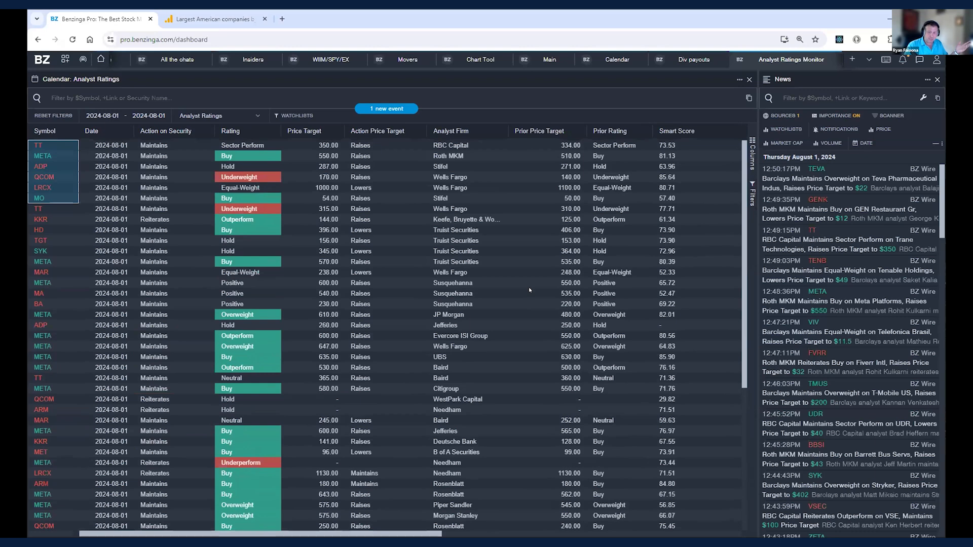
scroll("down", 3)
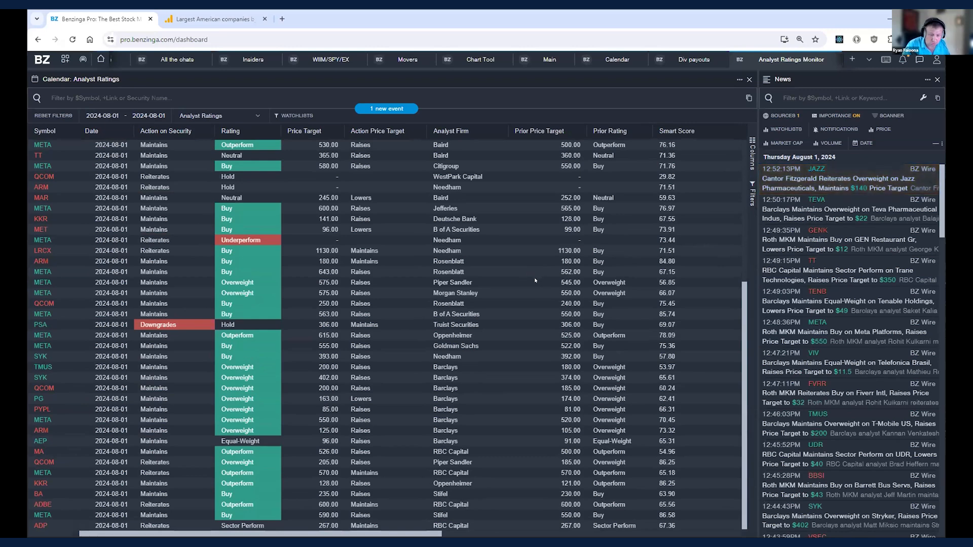
mouse_move(532, 283)
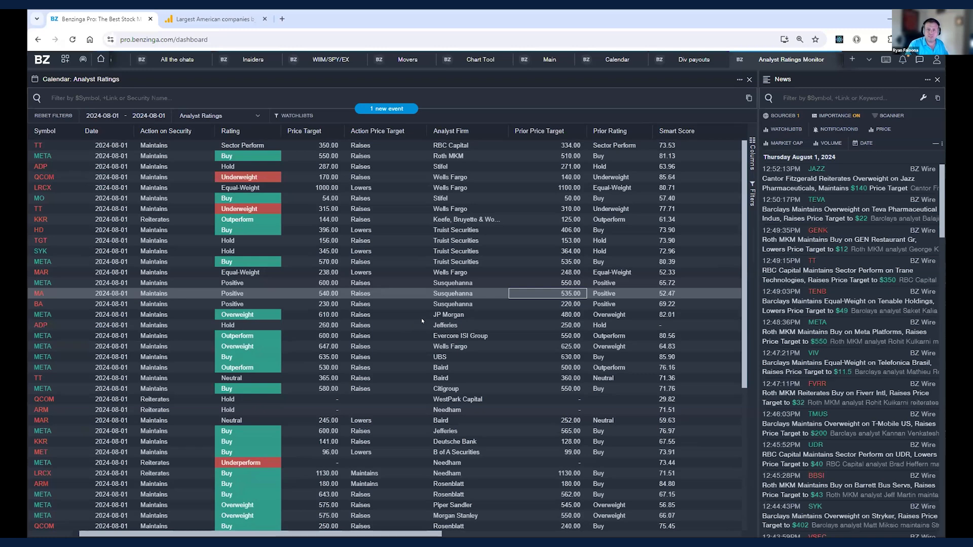
mouse_move(435, 316)
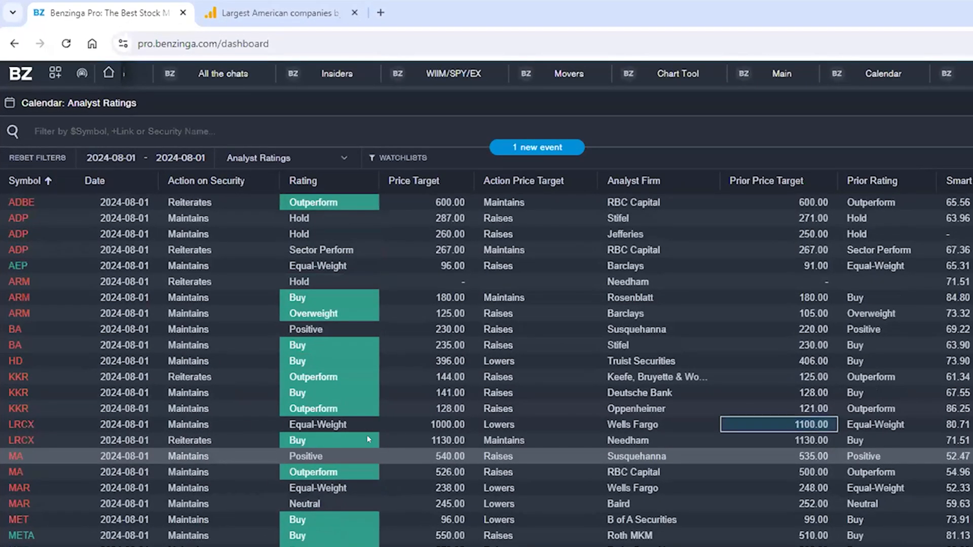
scroll("down", 3)
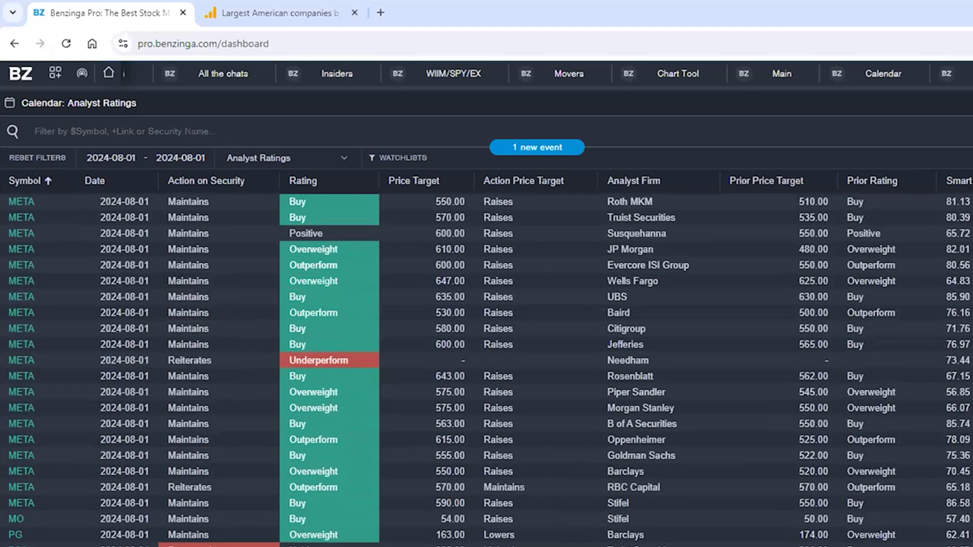
scroll("up", 3)
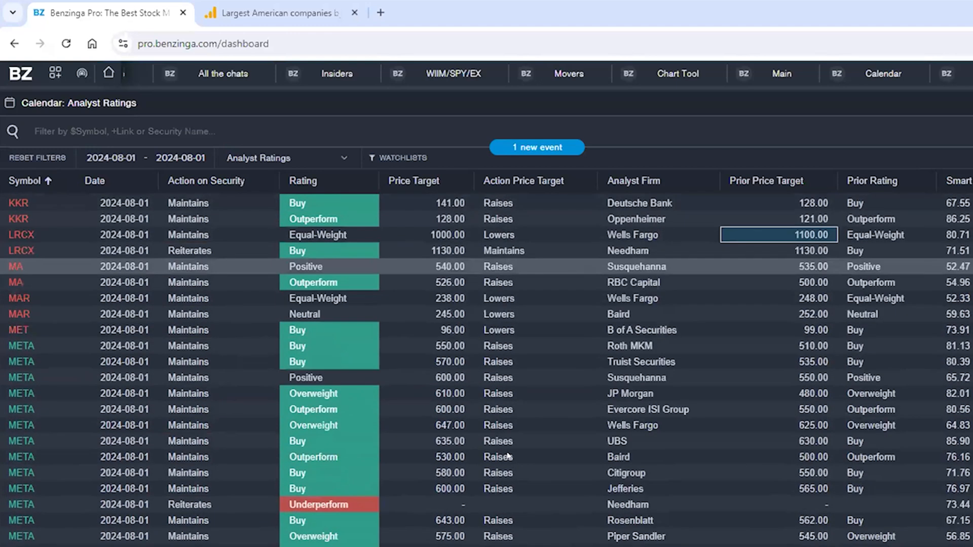
mouse_move(495, 306)
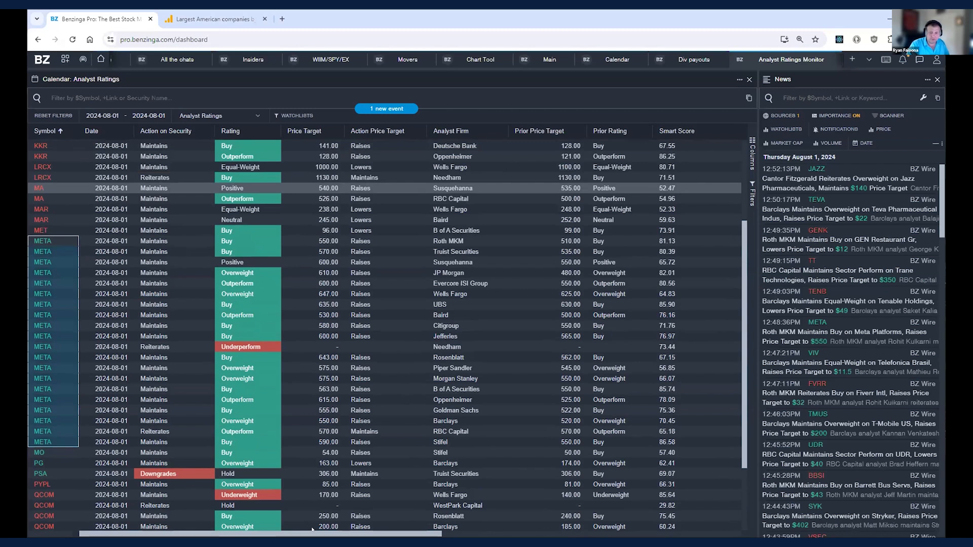
mouse_move(300, 513)
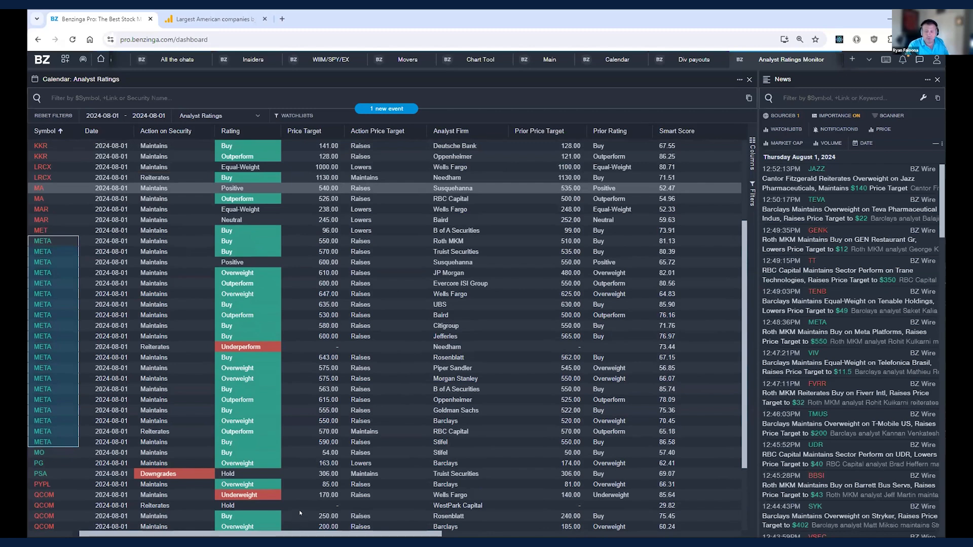
mouse_move(259, 458)
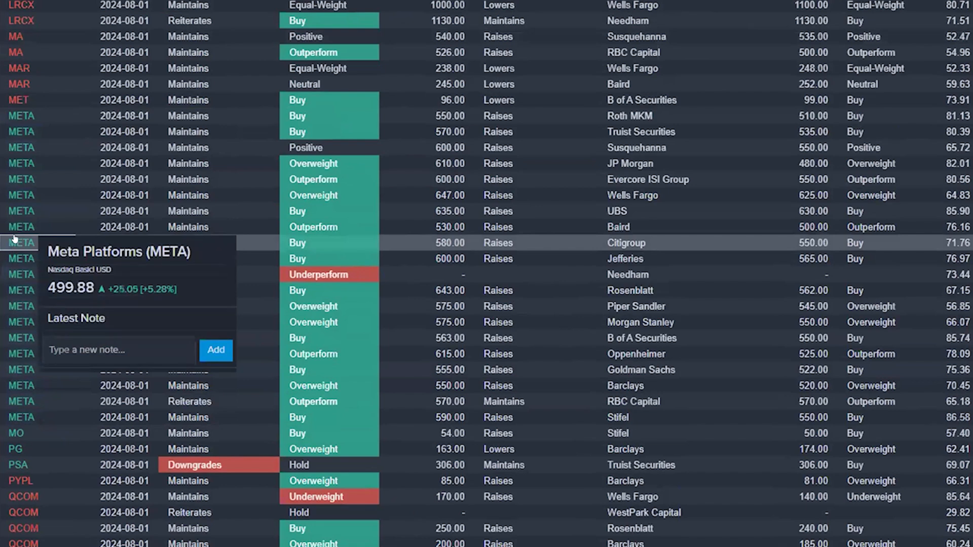
left_click(21, 242)
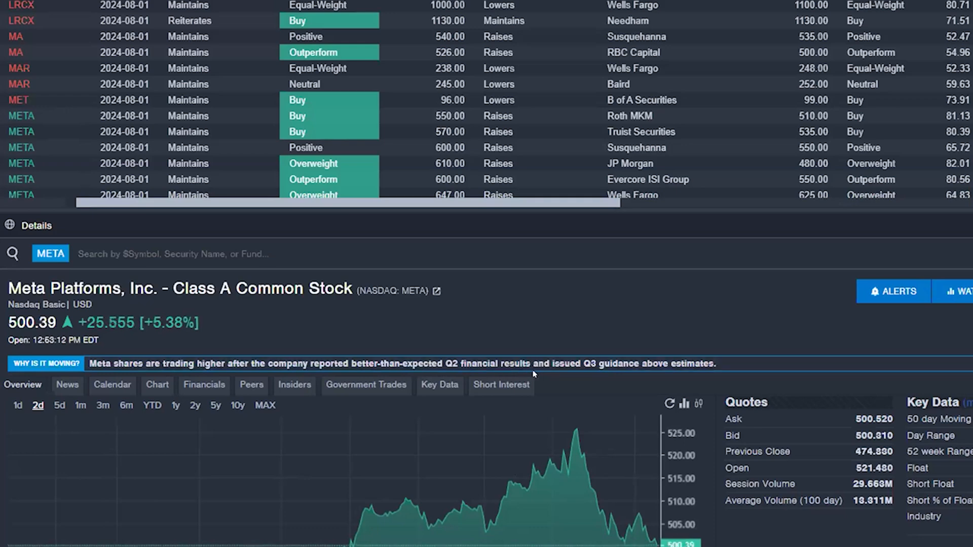
mouse_move(845, 281)
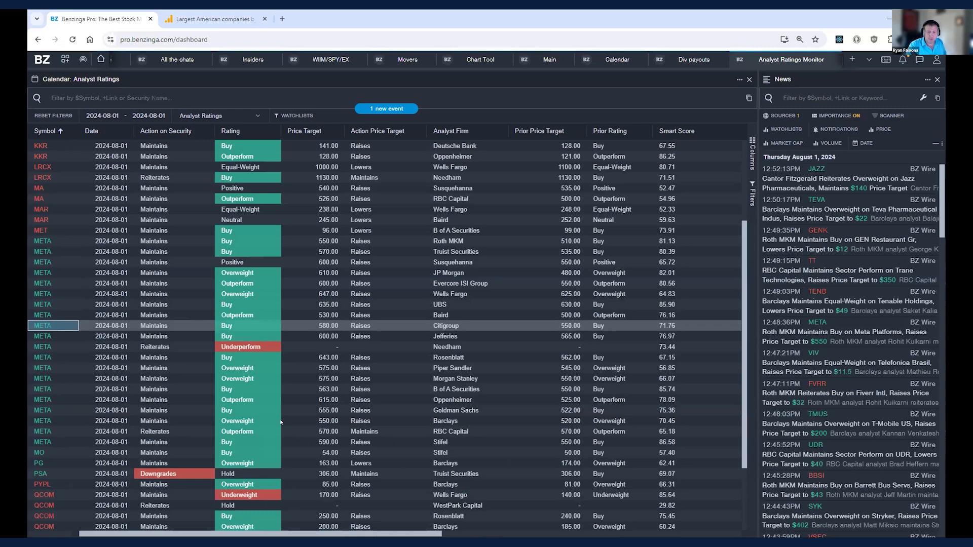
Scroll the ratings table while reviewing the Market Cap greater than 50b filter
scroll("down", 3)
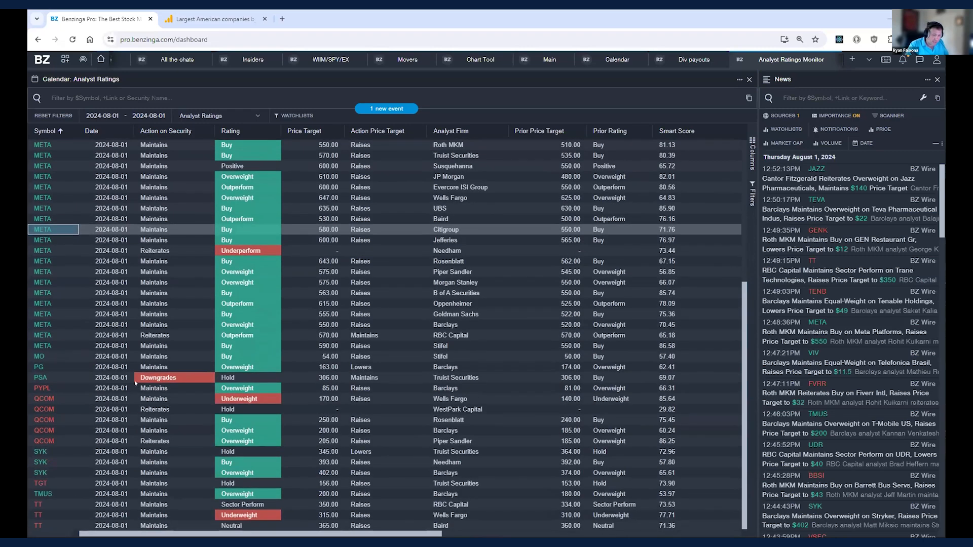
mouse_move(39, 356)
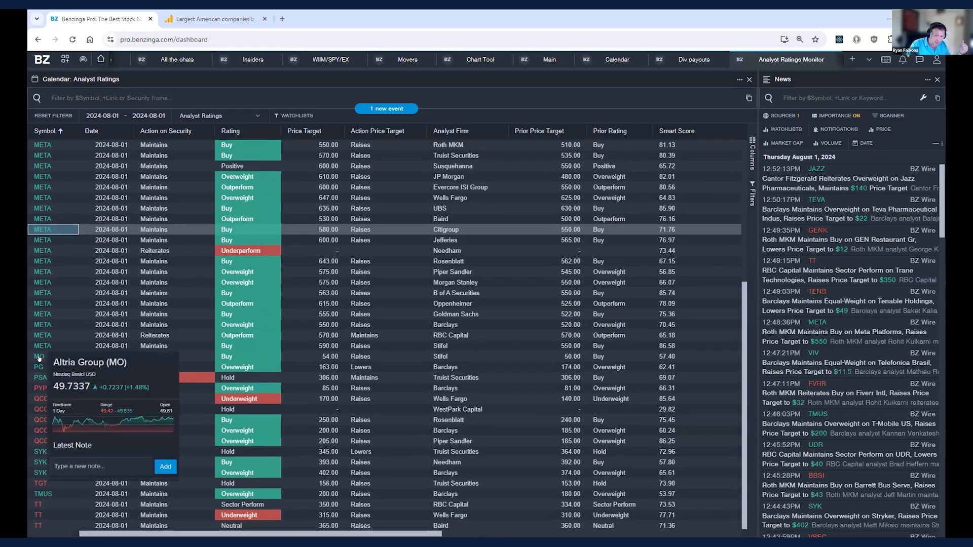
mouse_move(18, 321)
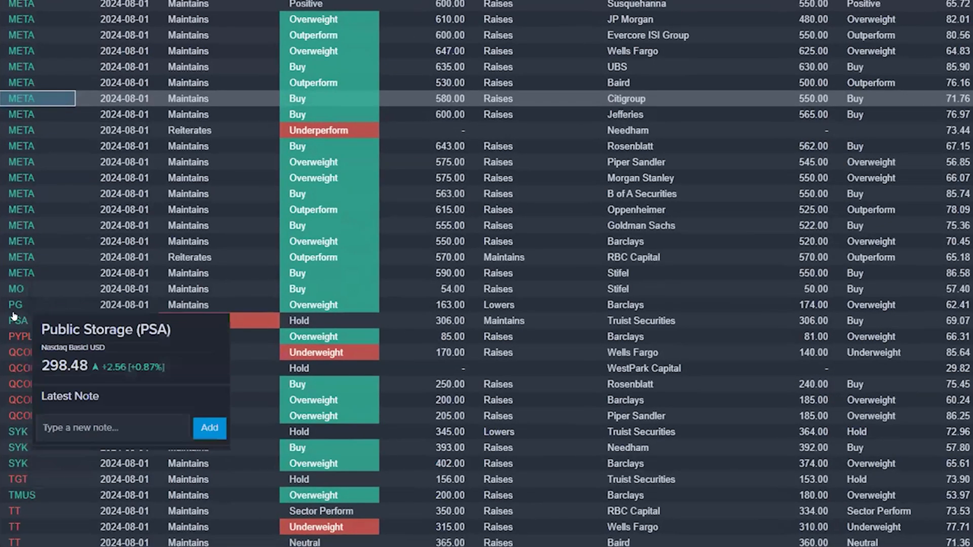
mouse_move(18, 353)
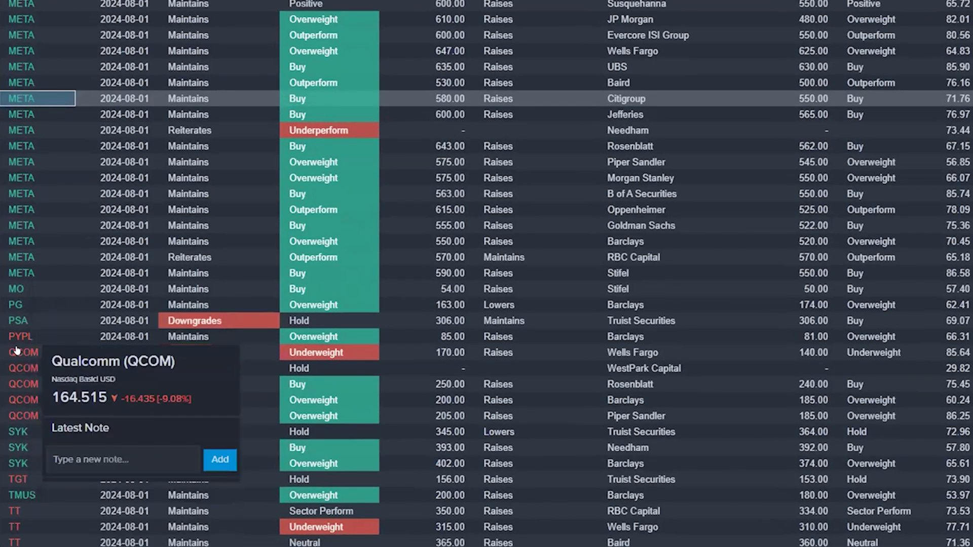
mouse_move(23, 372)
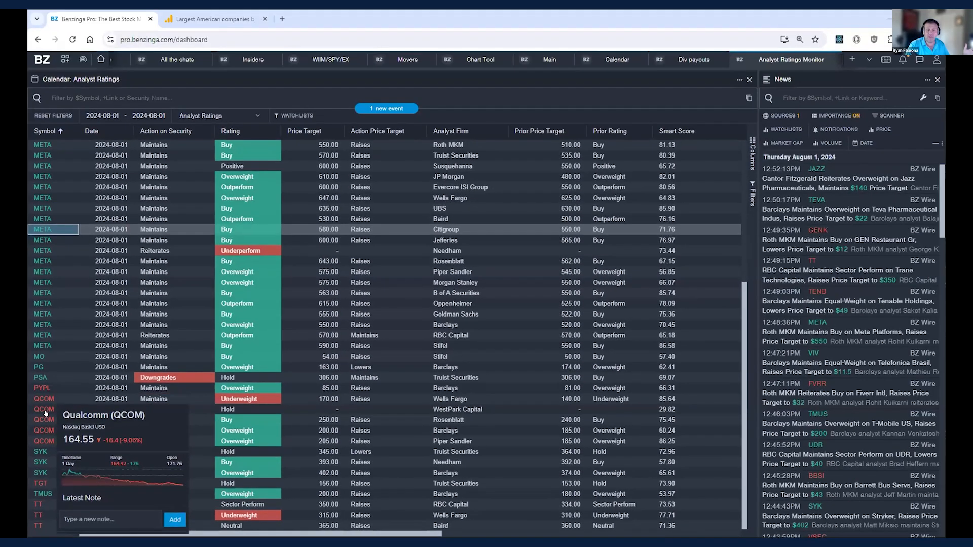
scroll("up", 3)
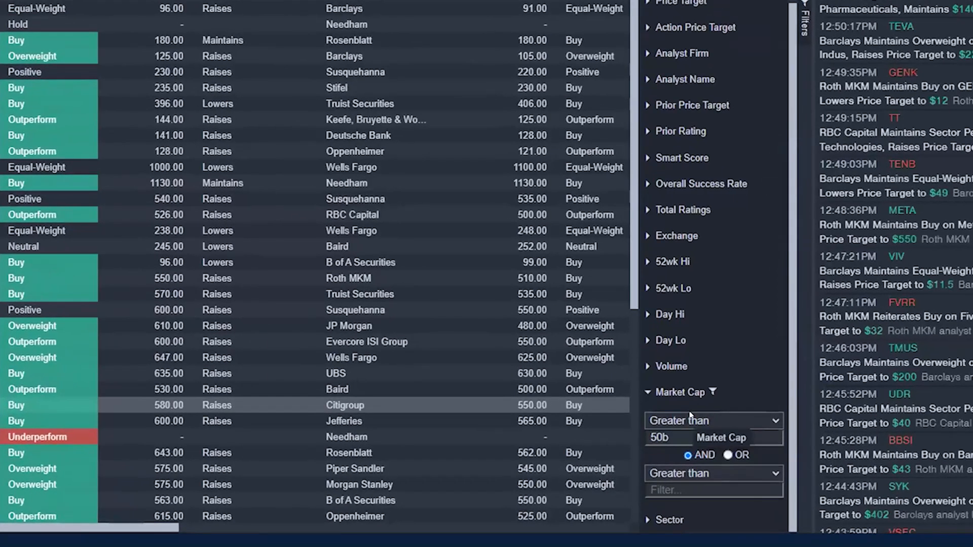
Change the Market Cap filter to less than 10b and scroll the small-cap results like ACHC and AKA
left_click(682, 438)
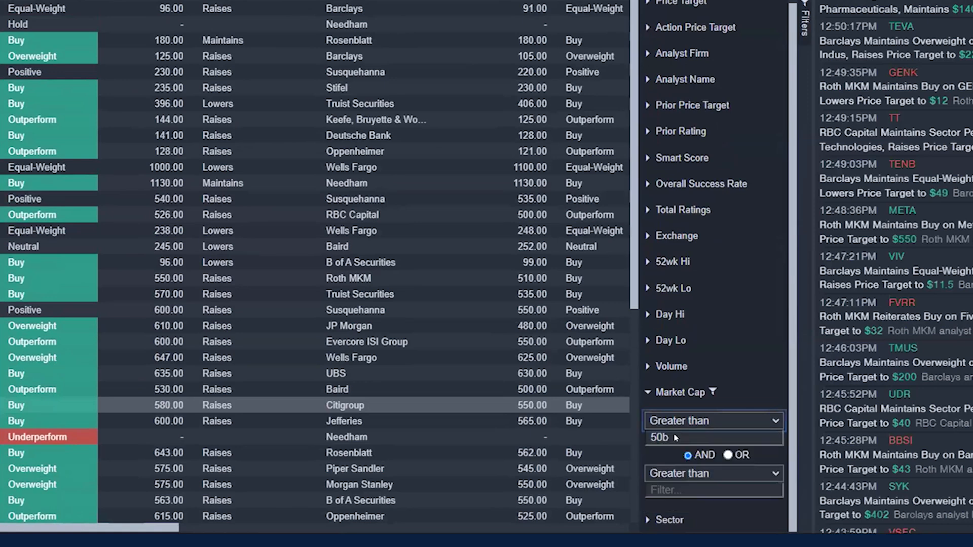
left_click(713, 420)
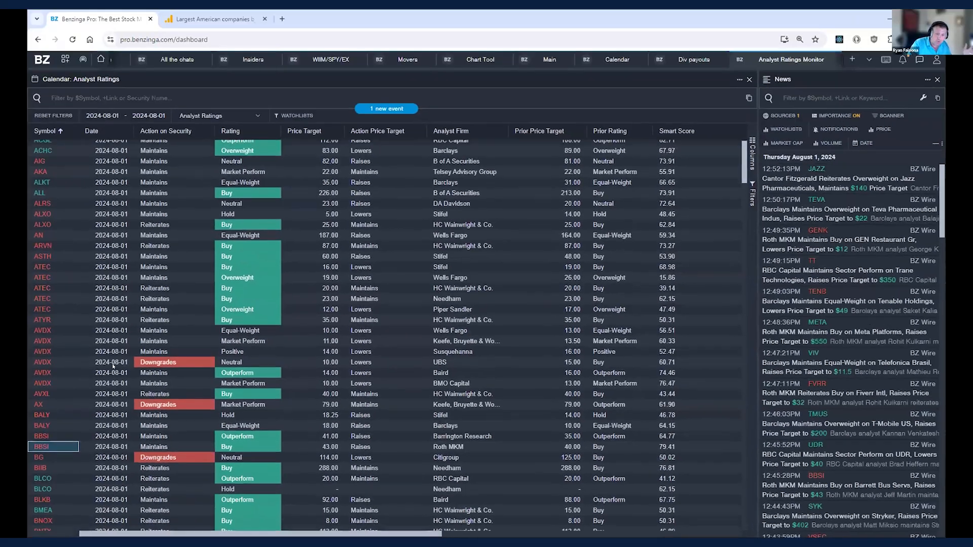
scroll("down", 3)
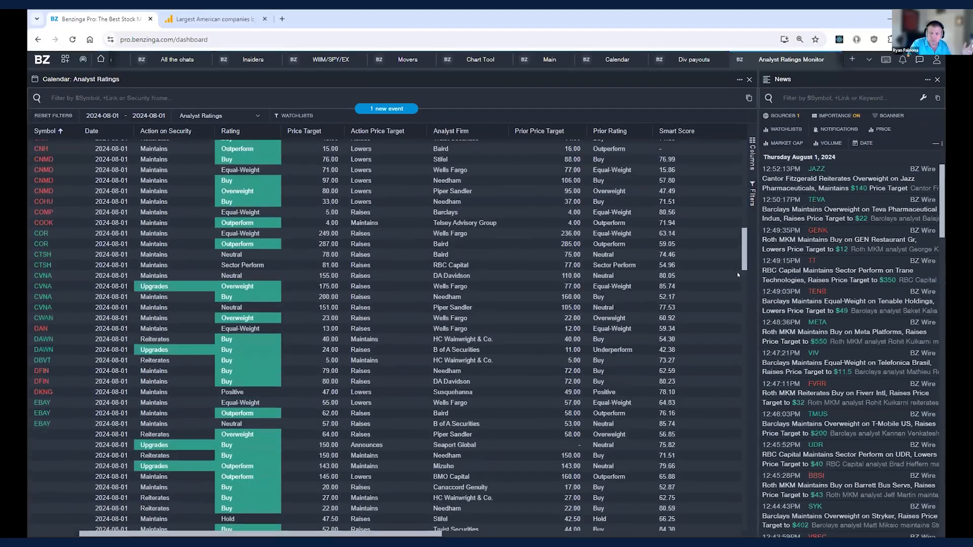
scroll("down", 3)
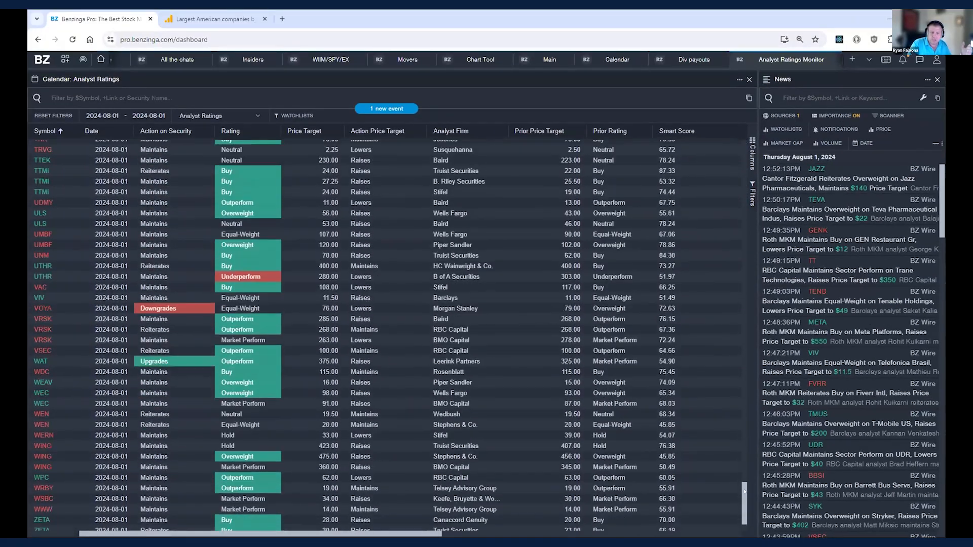
scroll("up", 3)
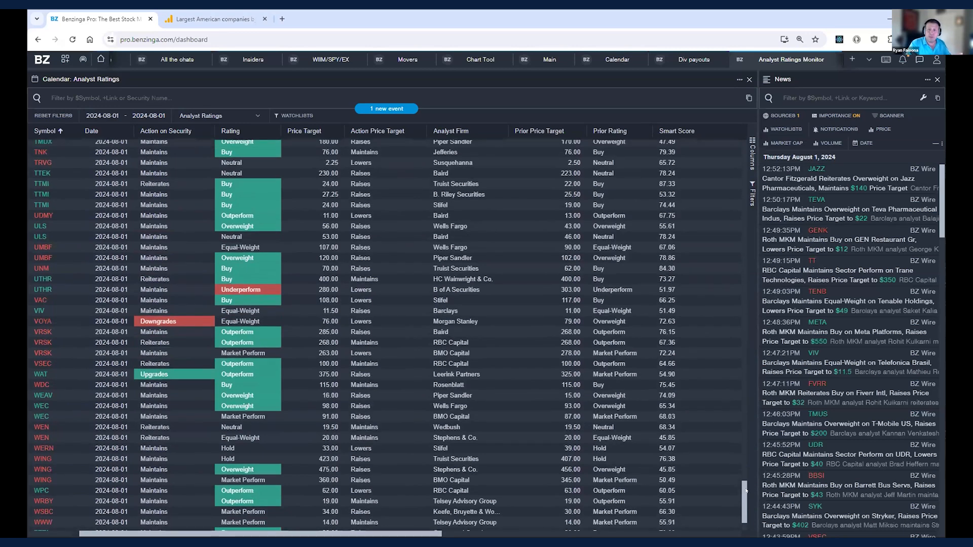
scroll("up", 3)
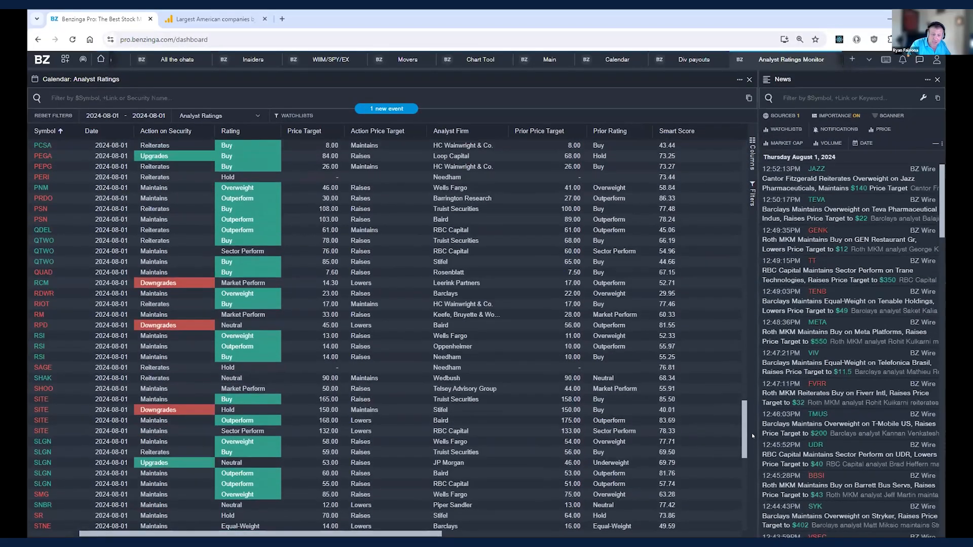
scroll("up", 3)
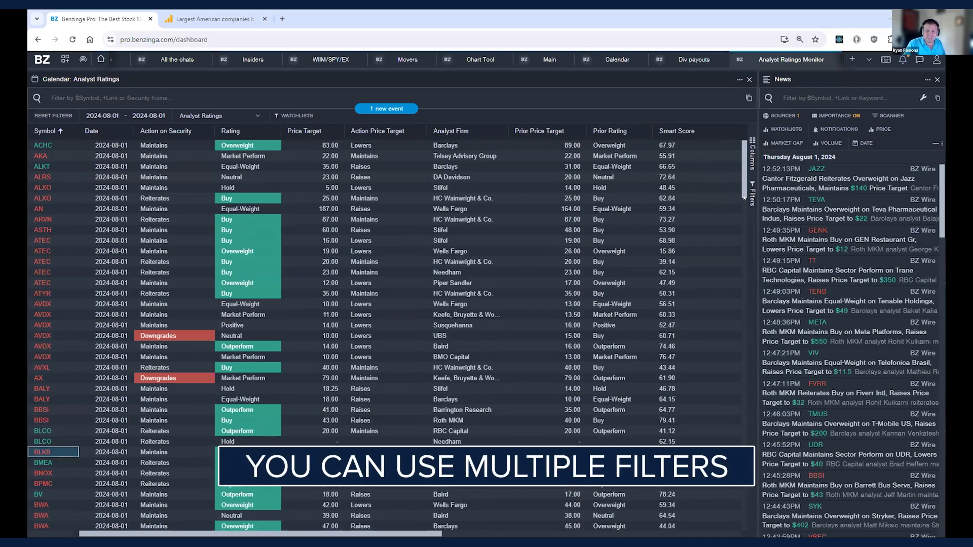
Set Action on Security to contain 'up', narrowing to DAWN, FXNC, PEGA and SLGN
left_click(751, 192)
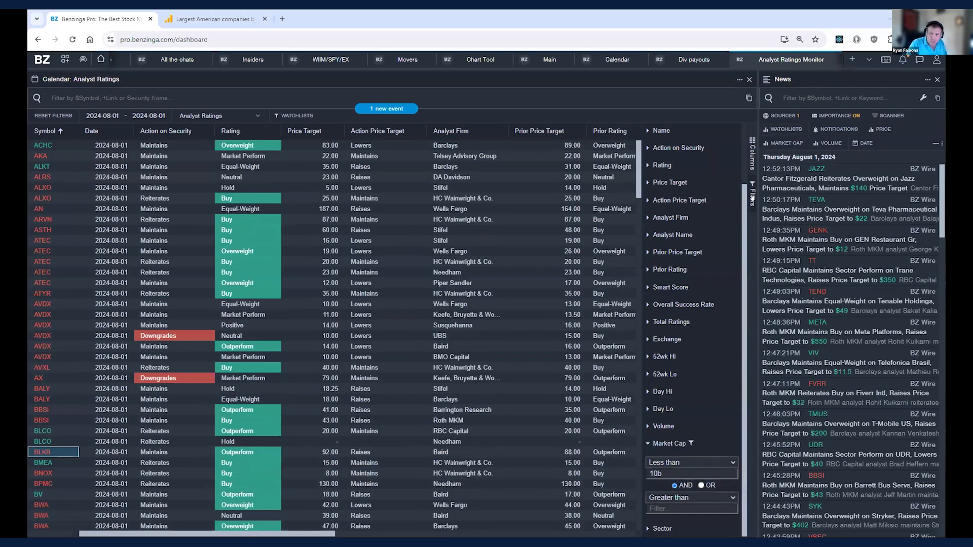
left_click(671, 287)
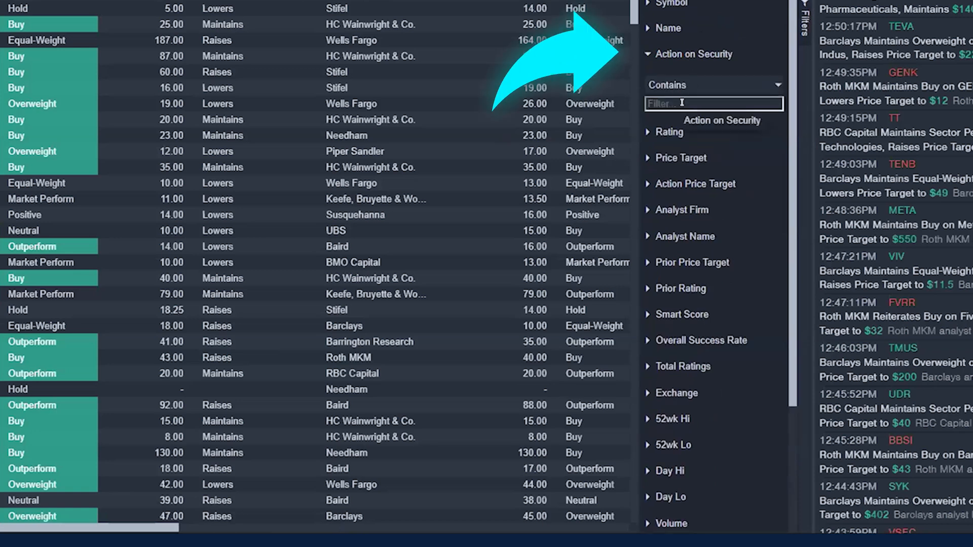
type("up")
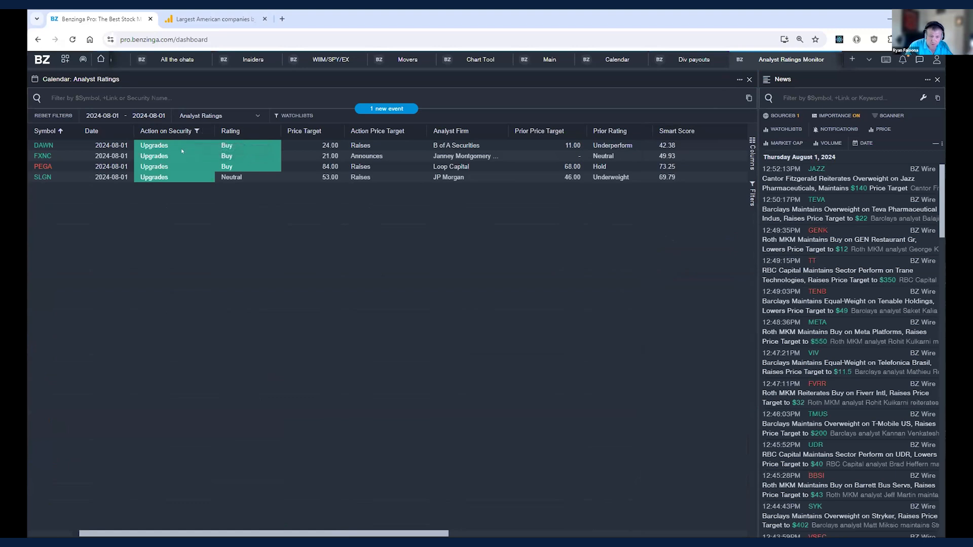
mouse_move(44, 145)
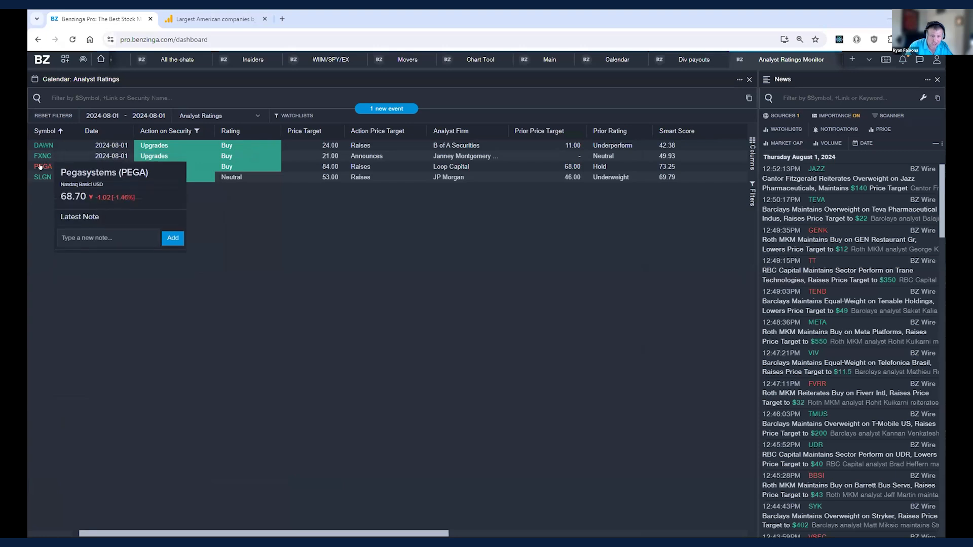
mouse_move(43, 176)
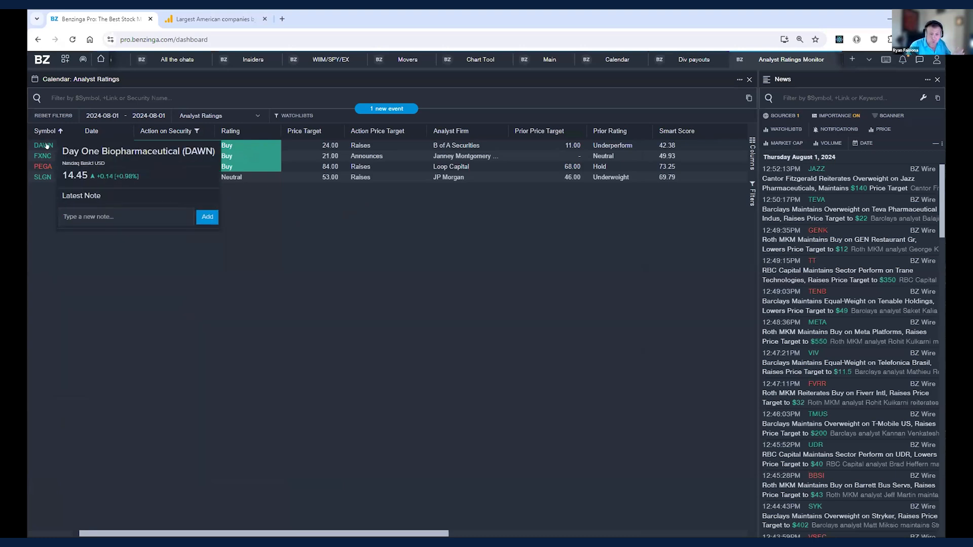
Review DAWN's Short Interest, Government Trades, Insiders and Chart details, then close the panel
left_click(42, 145)
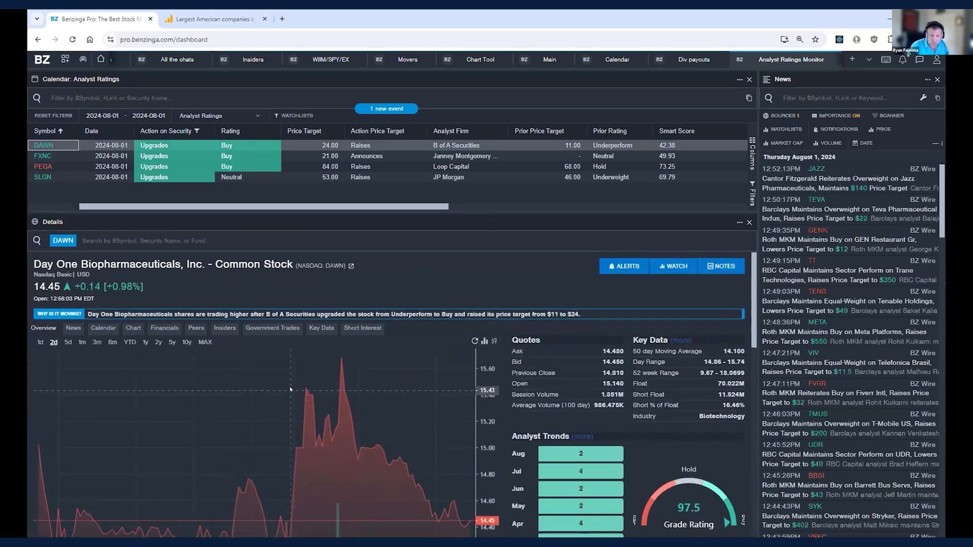
left_click(362, 328)
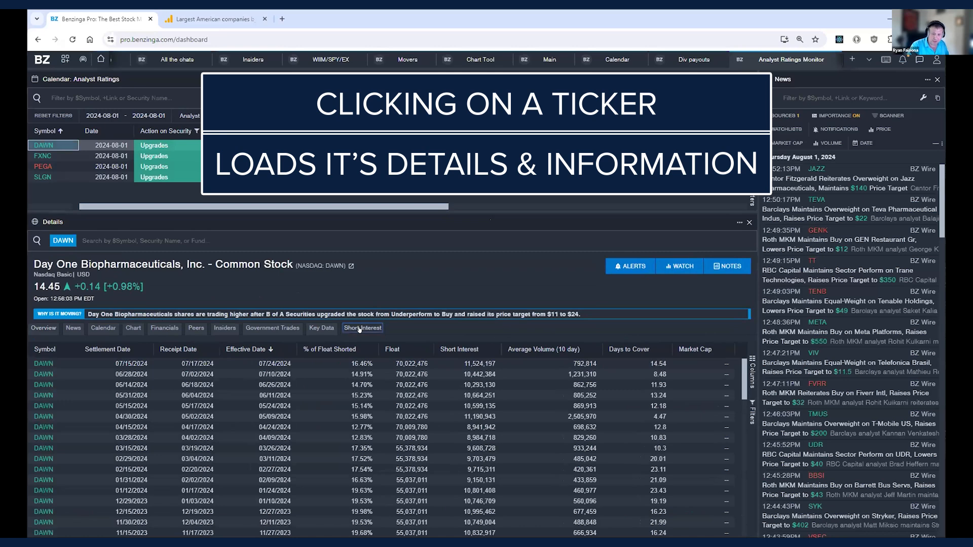
left_click(272, 327)
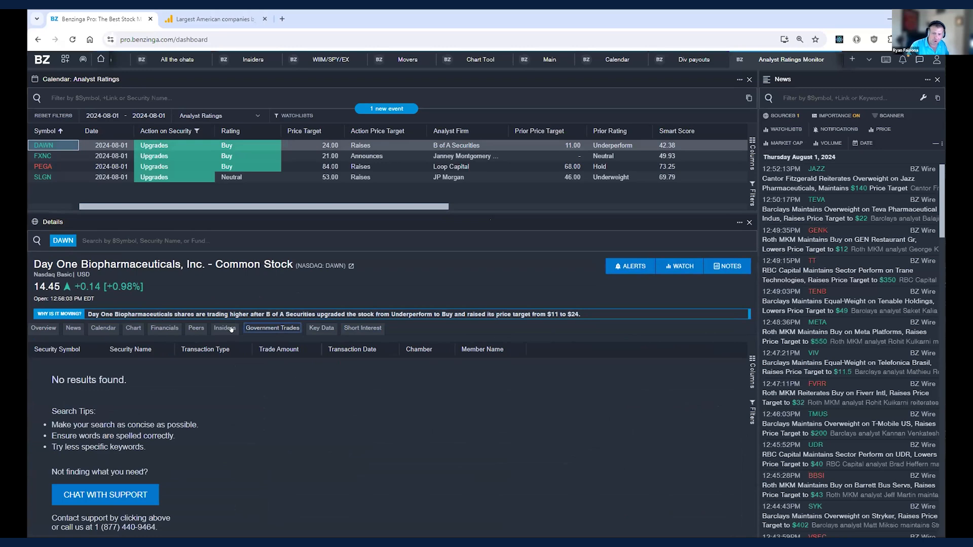
left_click(224, 328)
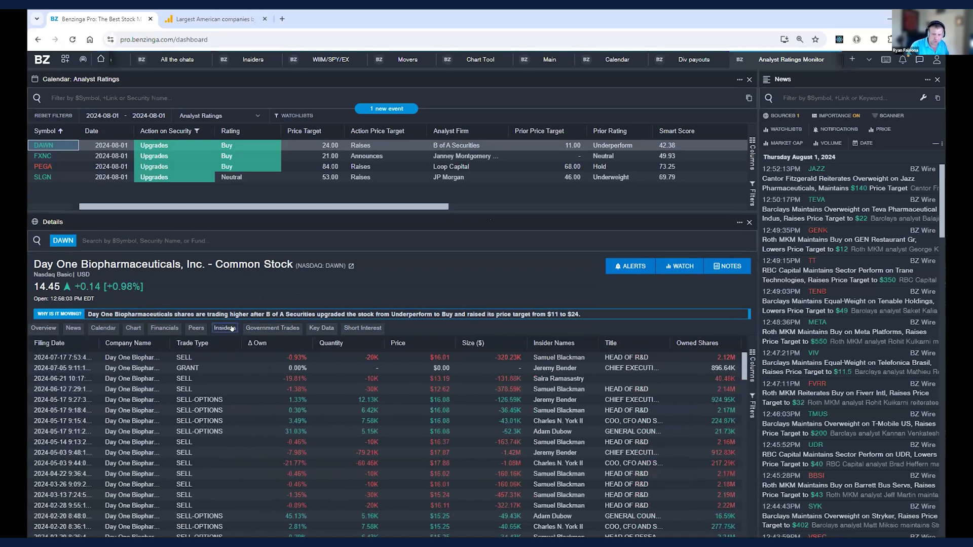
left_click(164, 327)
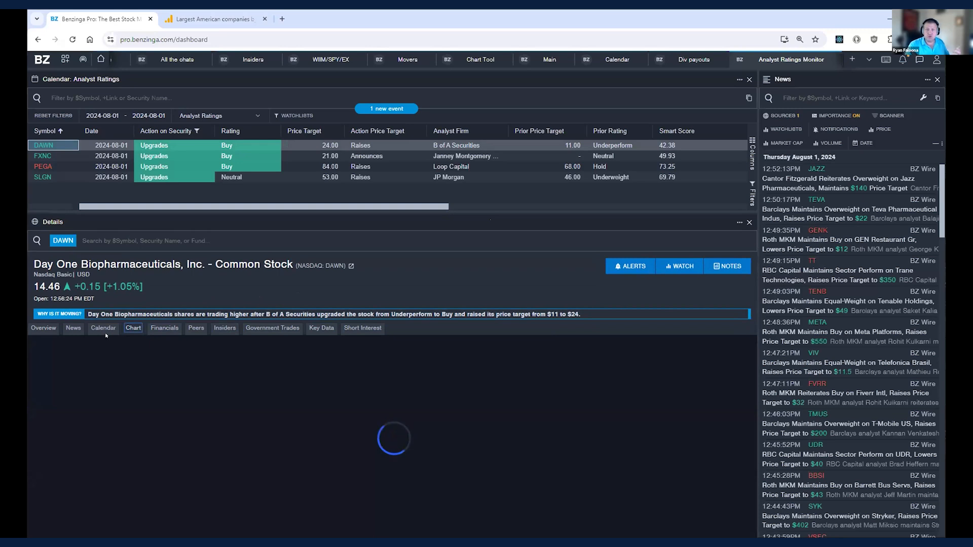
mouse_move(747, 223)
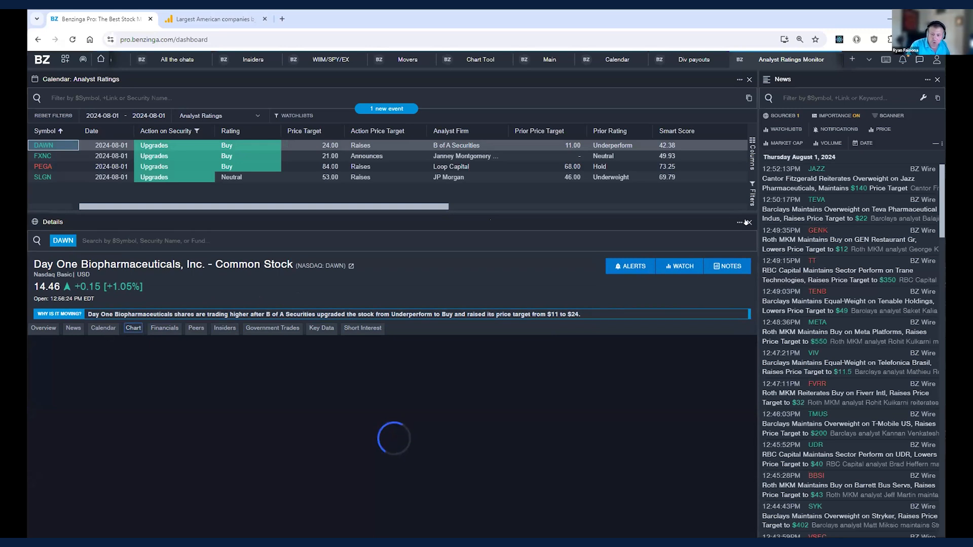
left_click(748, 222)
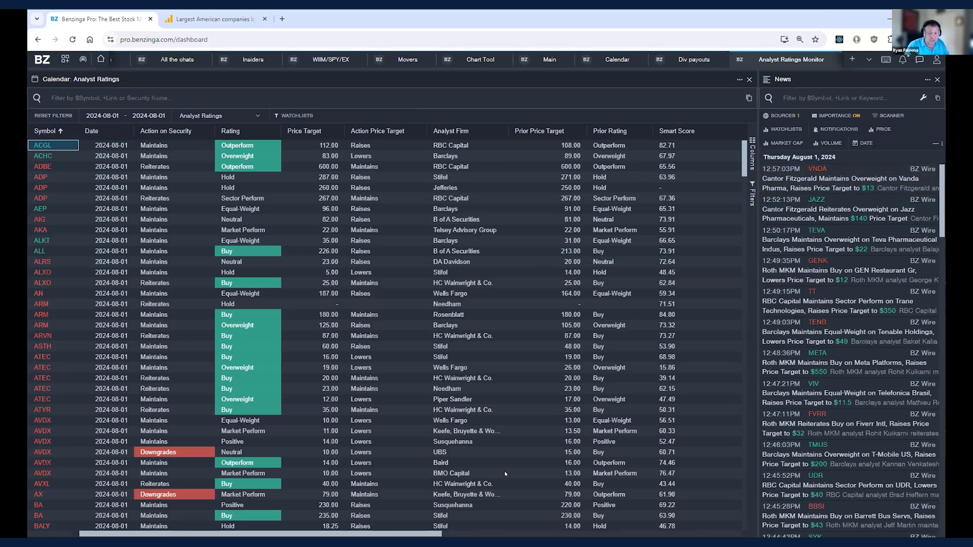
mouse_move(690, 372)
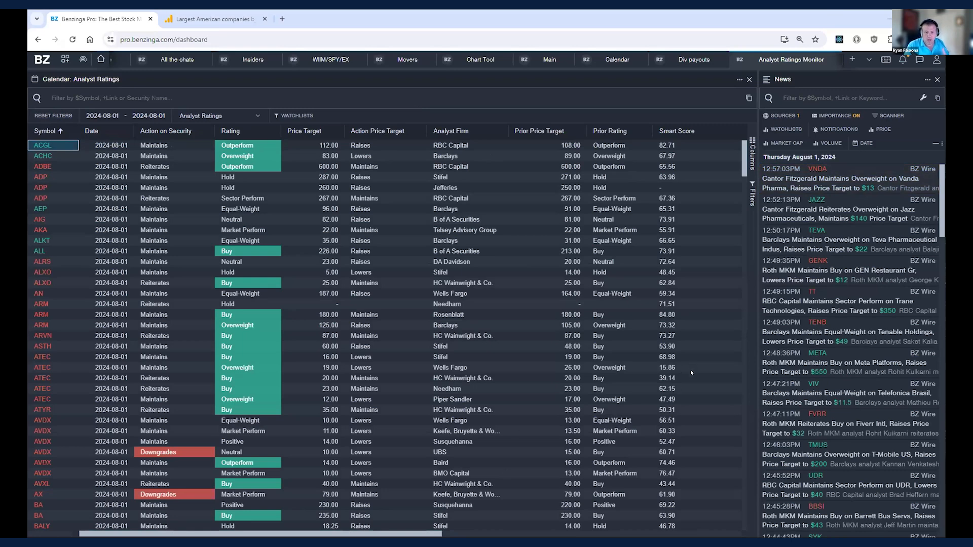
mouse_move(744, 321)
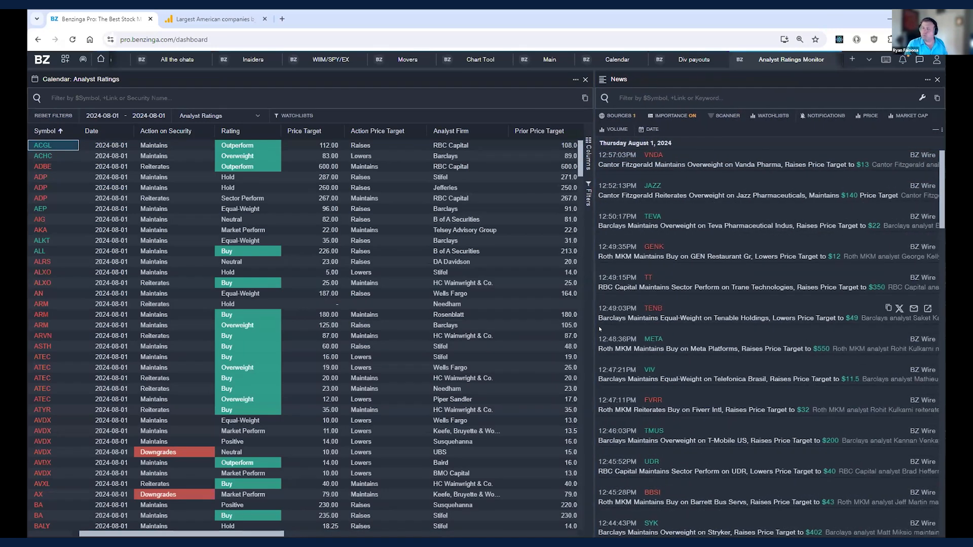
Scroll the news feed after widening it beside the narrower ratings calendar
scroll("down", 3)
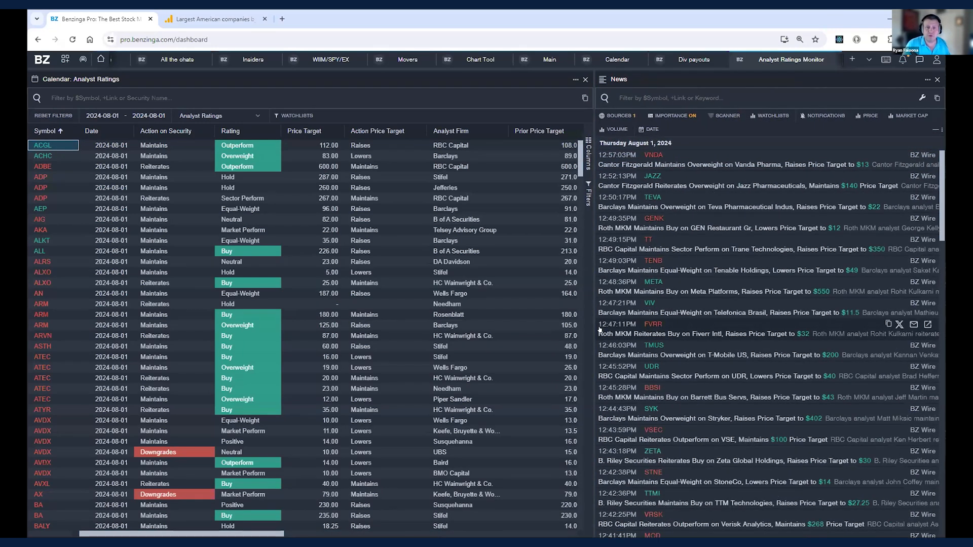